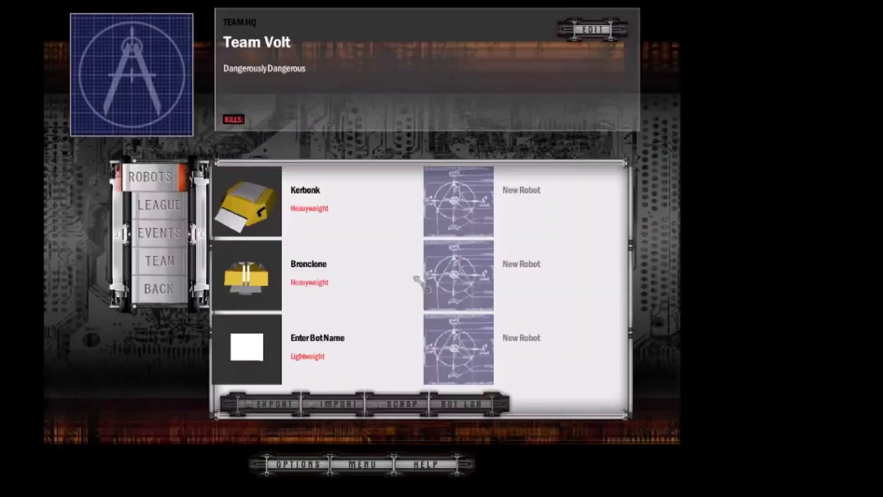
Step: Open the unnamed 'Enter Bot Name' lightweight robot in Bot Construction
{"action": "left_click", "coordinate": [329, 346]}
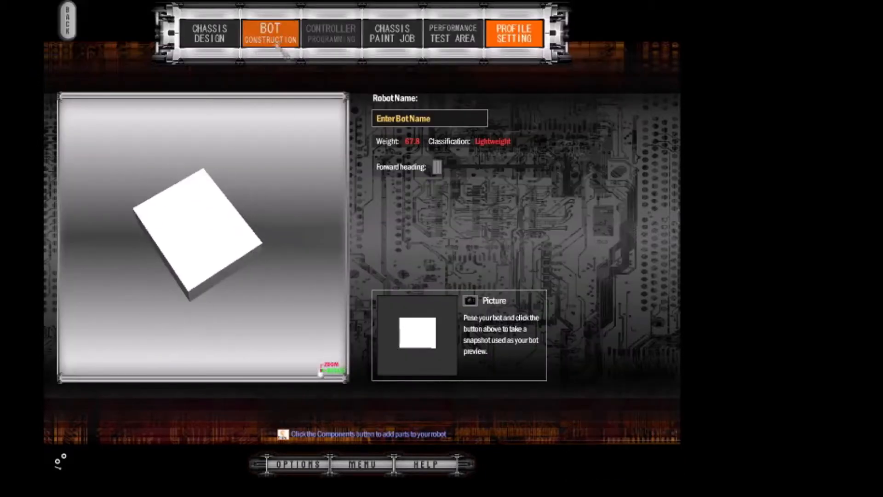
{"action": "left_click", "coordinate": [268, 30]}
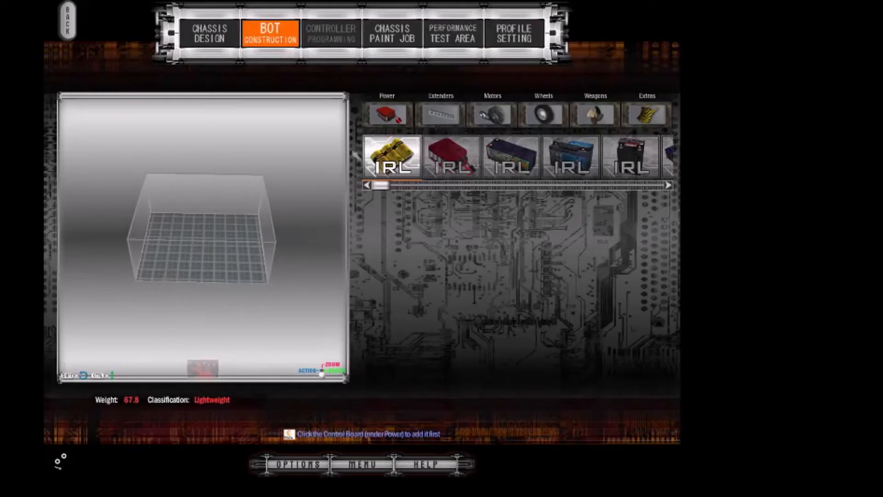
Step: Fit 90-degree Mini Baseplate Anchors at all four chassis corners, reaching weight 71.8
{"action": "left_click", "coordinate": [441, 114]}
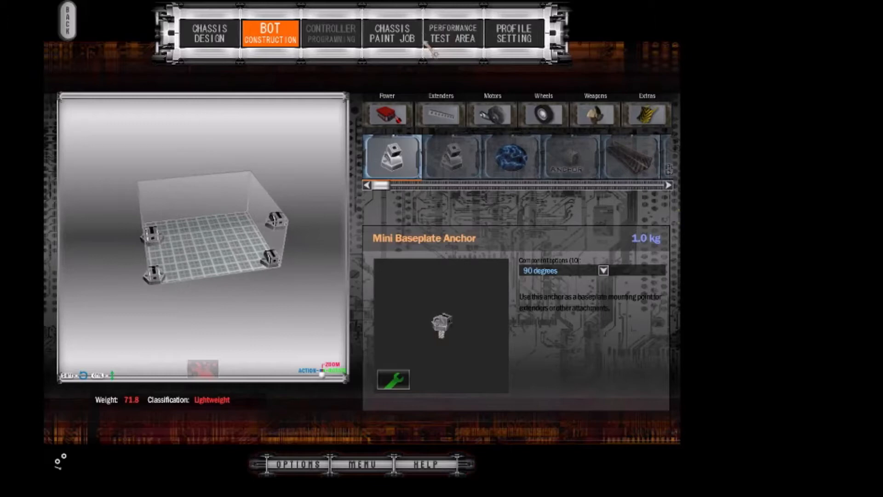
Step: Preview the bot's profile and test area, then attach 22.5-degree angle connectors to the anchors
{"action": "left_click", "coordinate": [513, 33]}
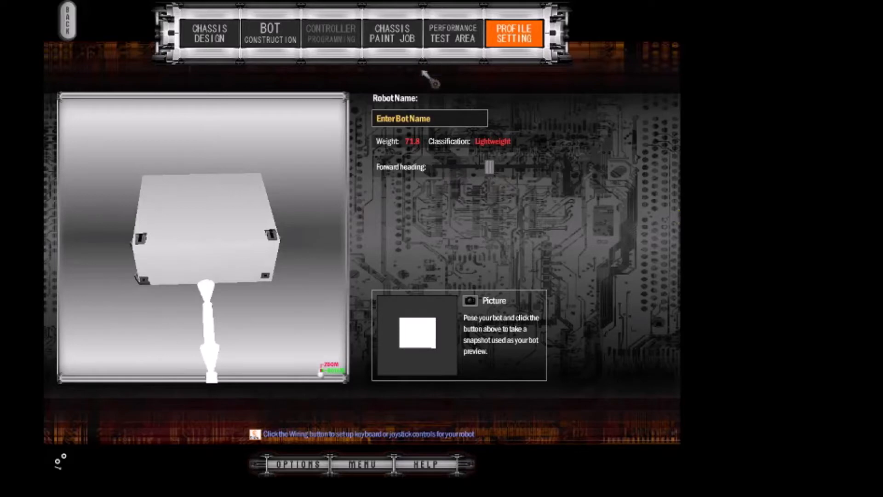
{"action": "left_click", "coordinate": [456, 33]}
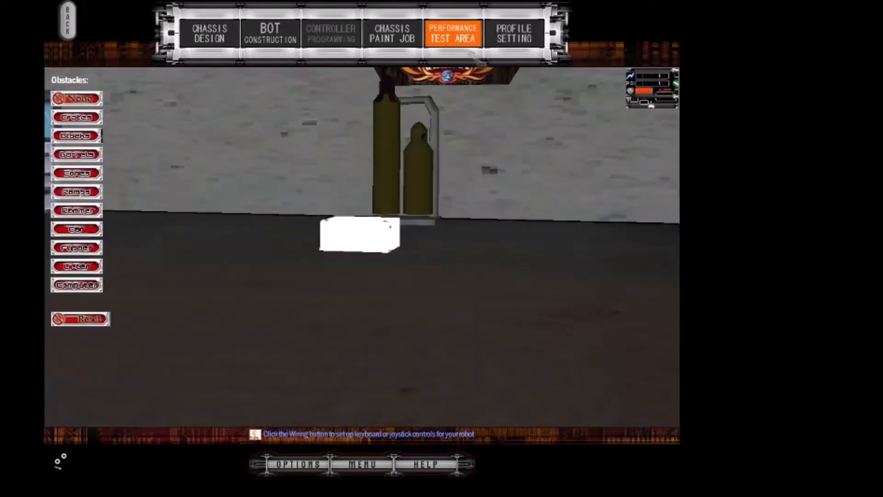
{"action": "left_click", "coordinate": [268, 30]}
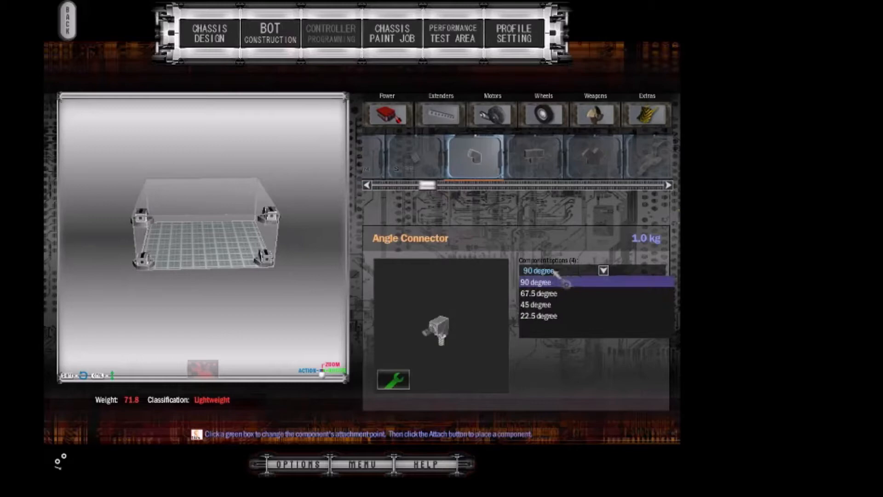
{"action": "left_click", "coordinate": [539, 315]}
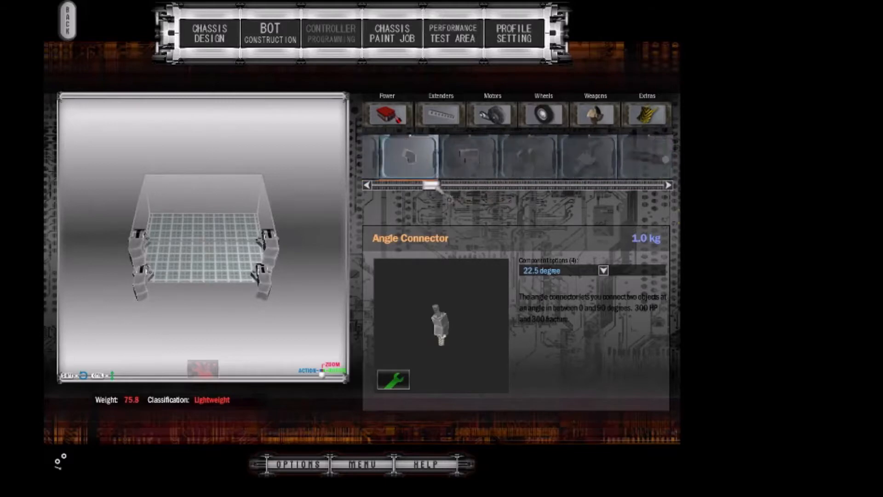
Step: Attach 120 cm and 80 cm Aluminum Extenders to the angle connectors, reaching weight 141.8
{"action": "left_click", "coordinate": [440, 114]}
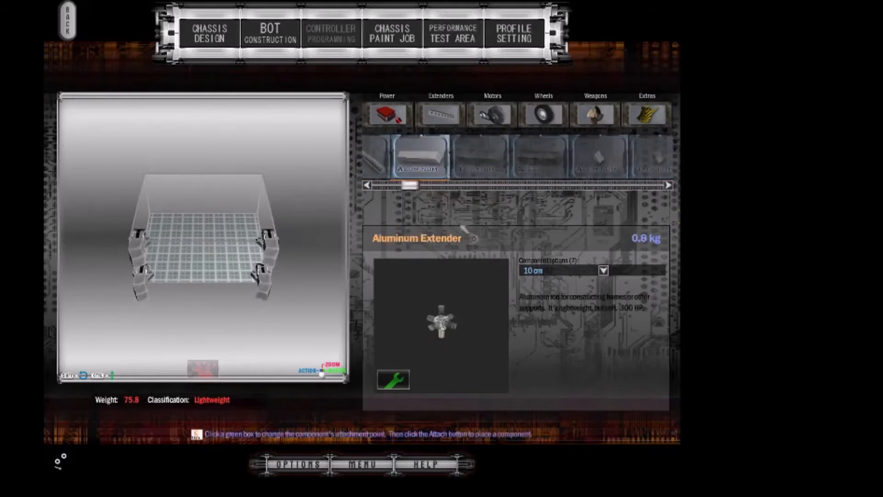
{"action": "left_click", "coordinate": [603, 271]}
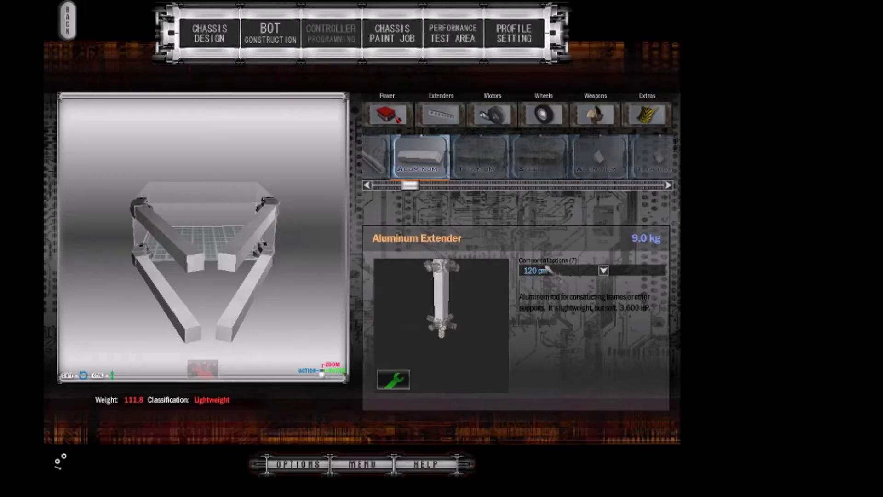
{"action": "left_click", "coordinate": [603, 270]}
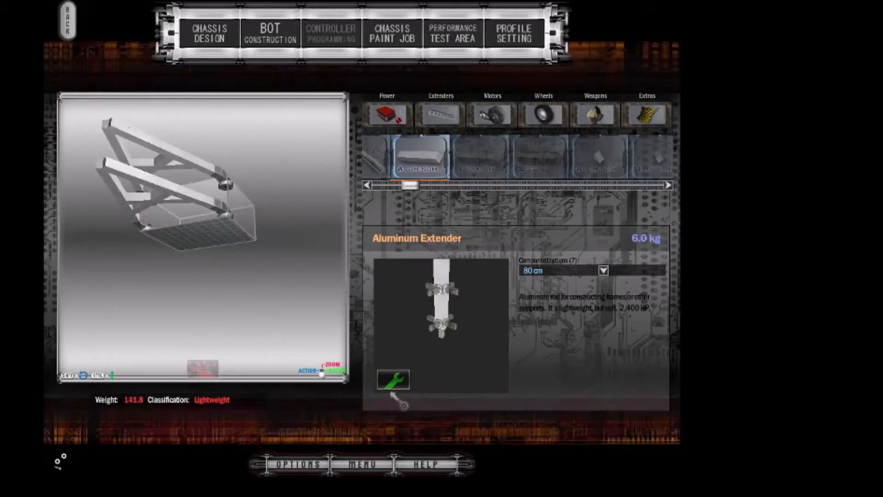
{"action": "left_click", "coordinate": [401, 386]}
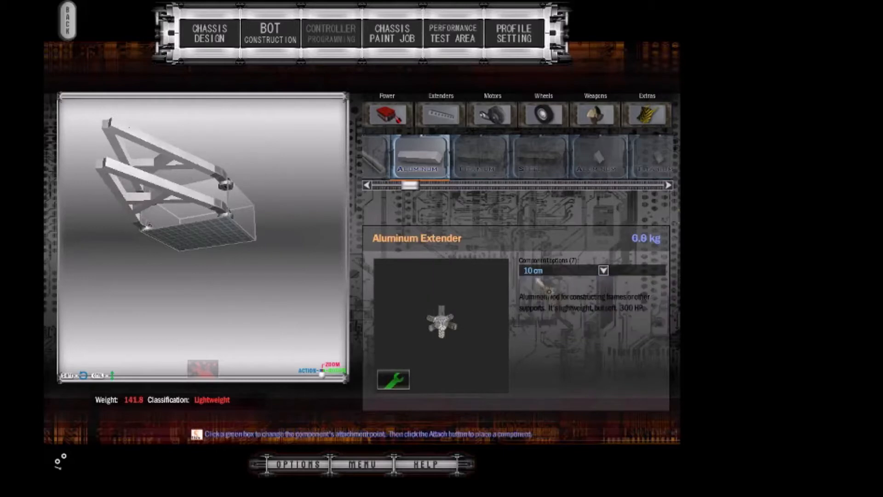
{"action": "left_click", "coordinate": [604, 271]}
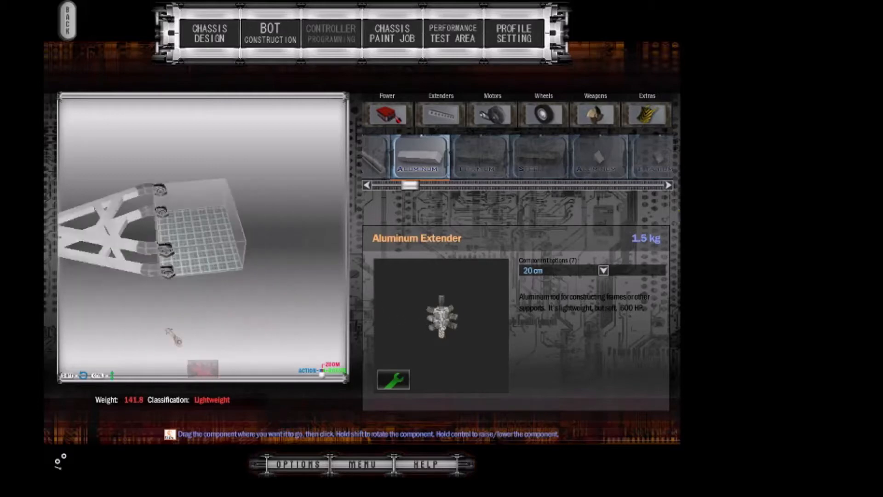
{"action": "left_click", "coordinate": [515, 32]}
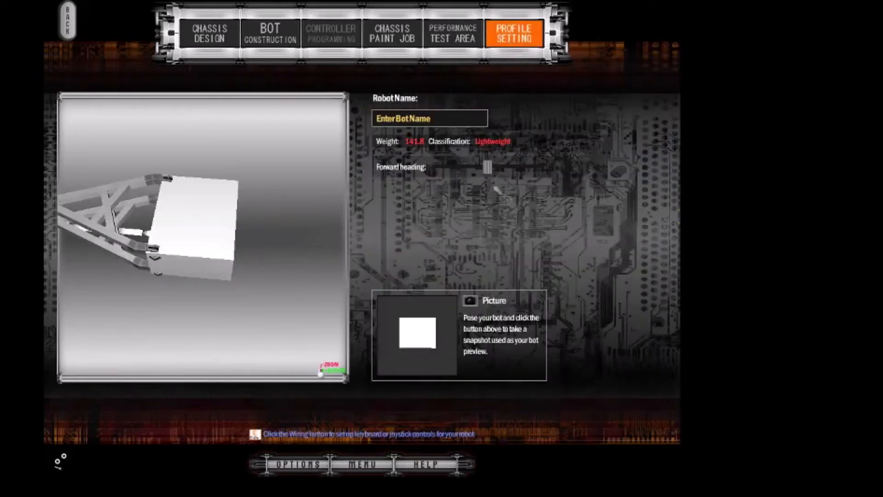
{"action": "left_click", "coordinate": [453, 32]}
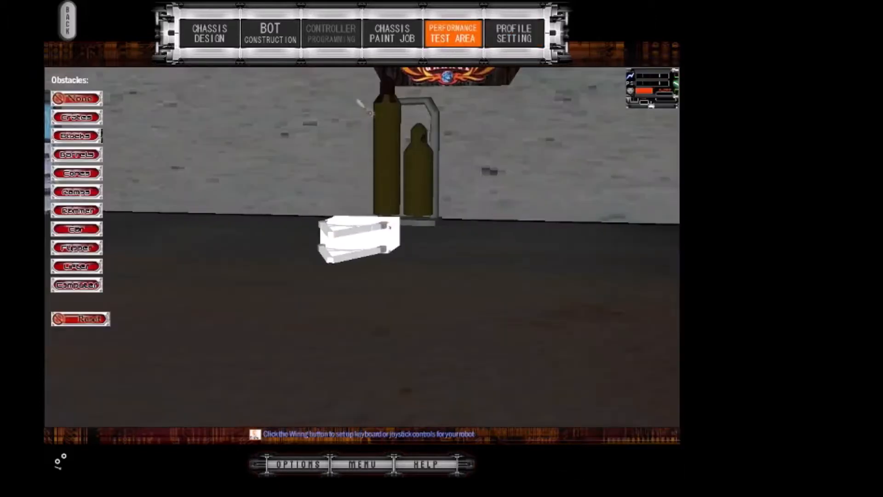
{"action": "left_click", "coordinate": [269, 32]}
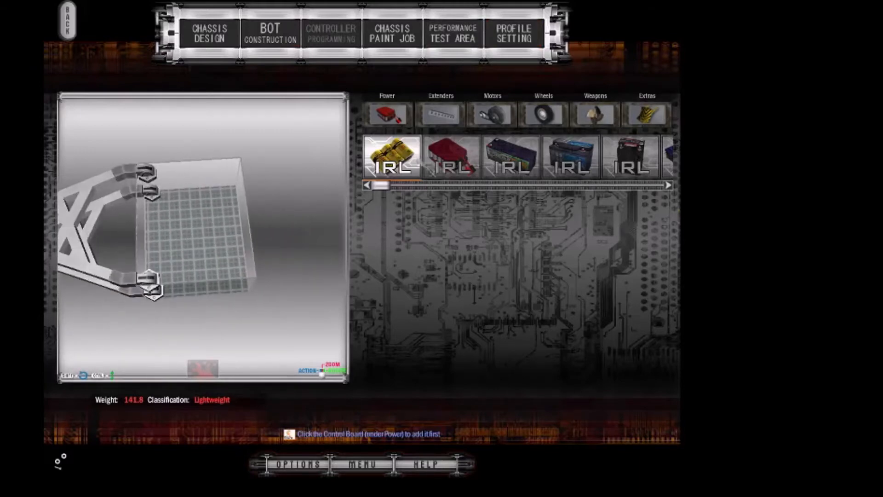
Step: Select the Perm 132 motor and try its Perm 132 L variant
{"action": "left_click", "coordinate": [492, 114]}
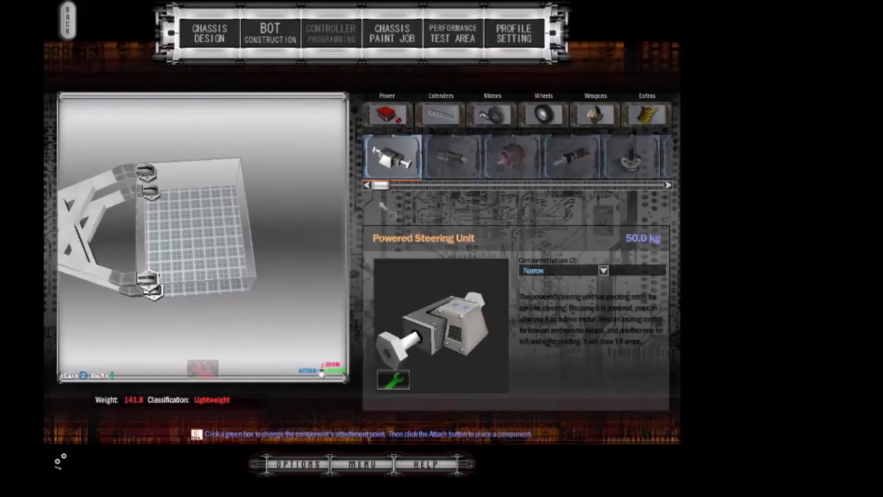
{"action": "left_click", "coordinate": [492, 114]}
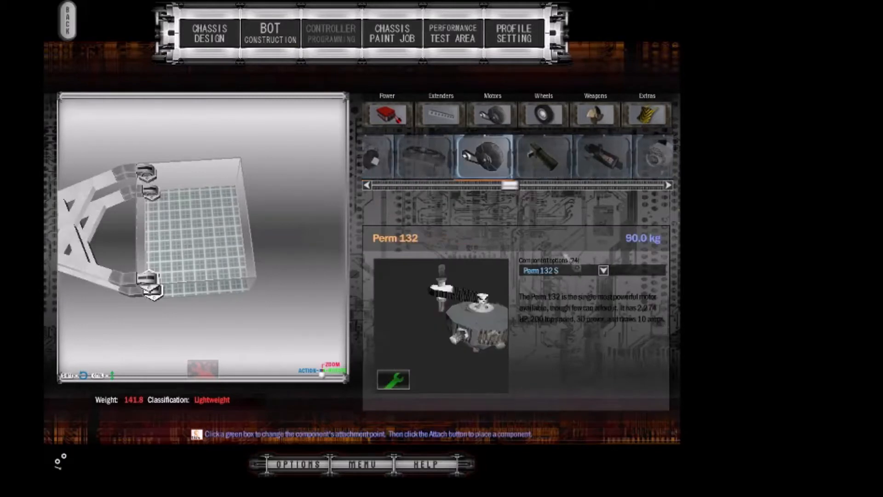
{"action": "left_click", "coordinate": [605, 270]}
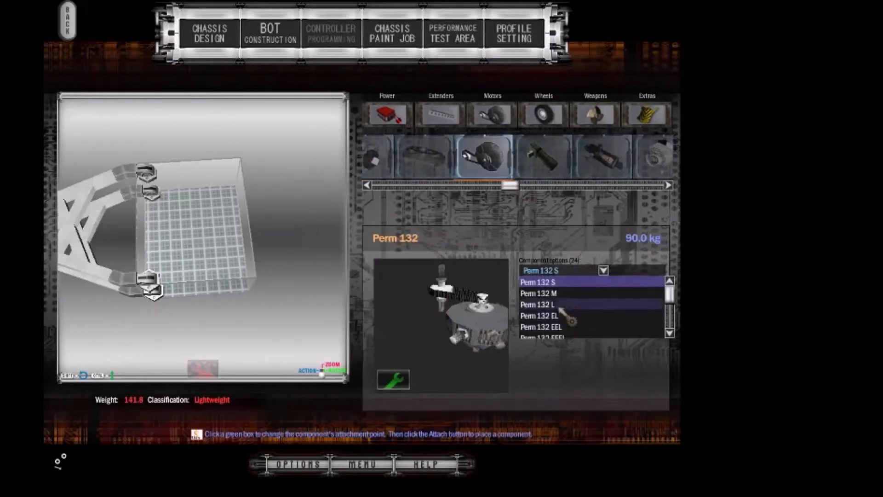
{"action": "left_click", "coordinate": [539, 304]}
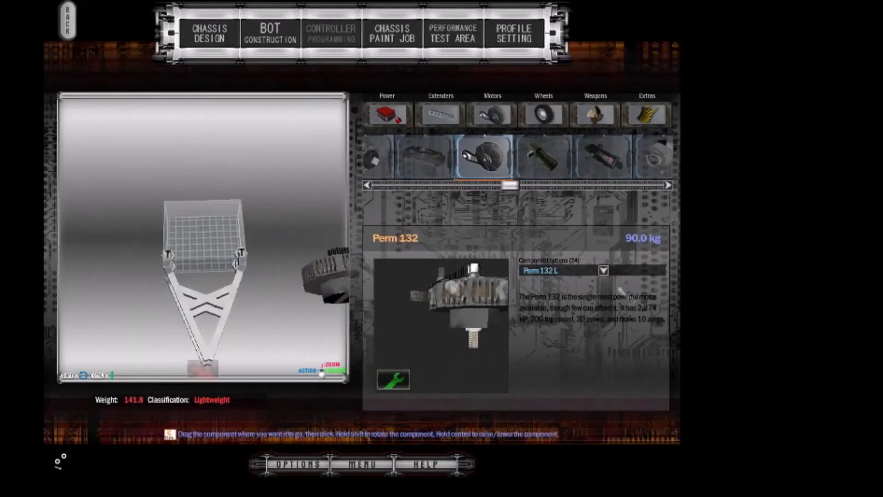
Step: Switch to the Perm 132 EEEL variant and mount it at the chassis centre, weight 231.8
{"action": "left_click", "coordinate": [603, 270]}
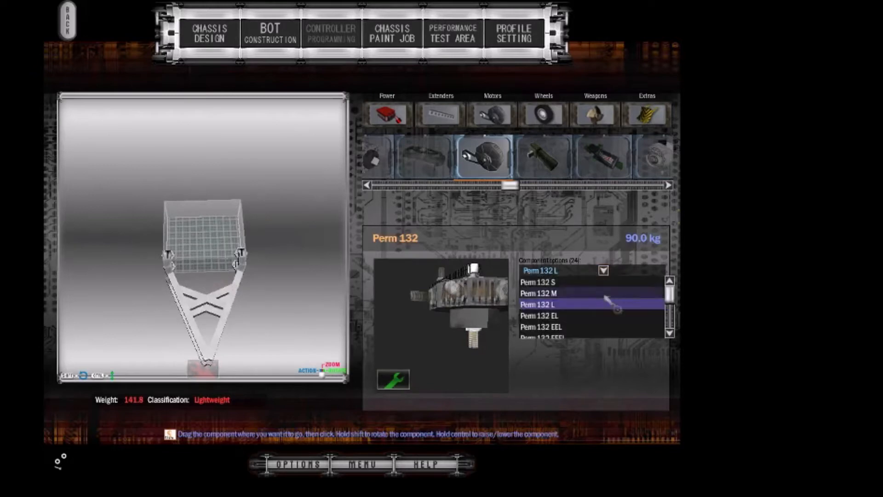
{"action": "scroll", "scroll_direction": "down", "scroll_amount": 3}
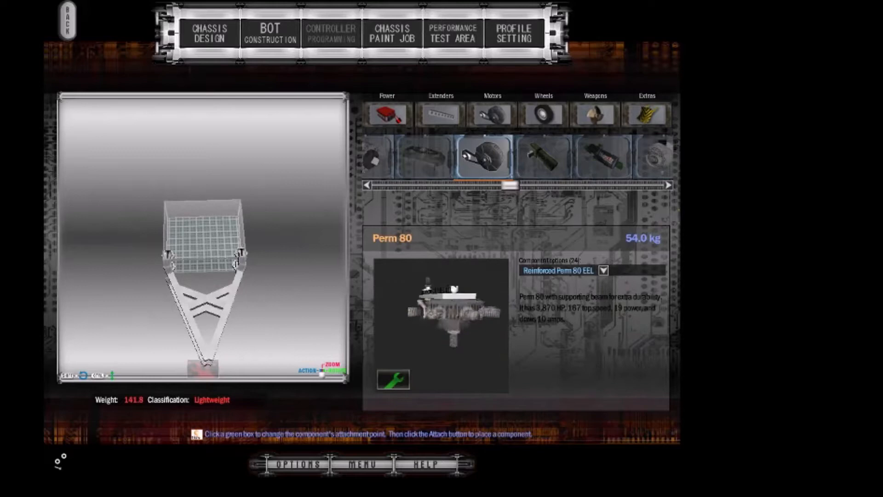
{"action": "left_click", "coordinate": [608, 271]}
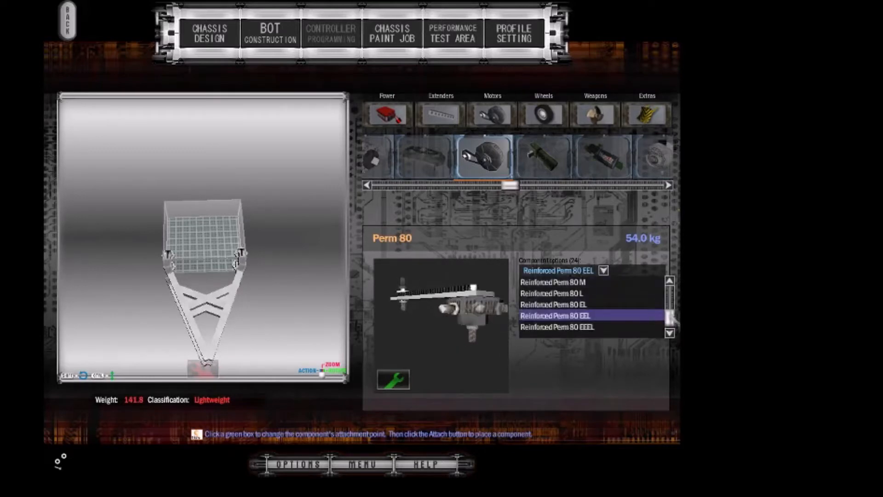
{"action": "scroll", "scroll_direction": "down", "scroll_amount": 3}
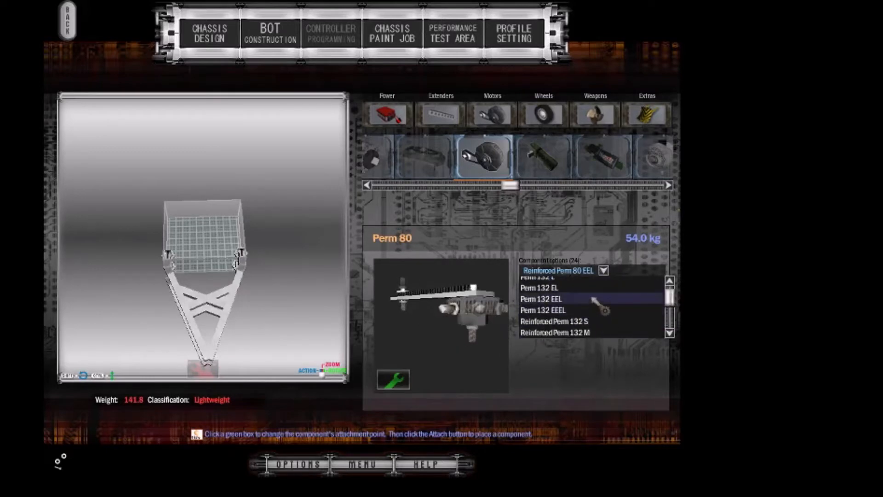
{"action": "left_click", "coordinate": [546, 299]}
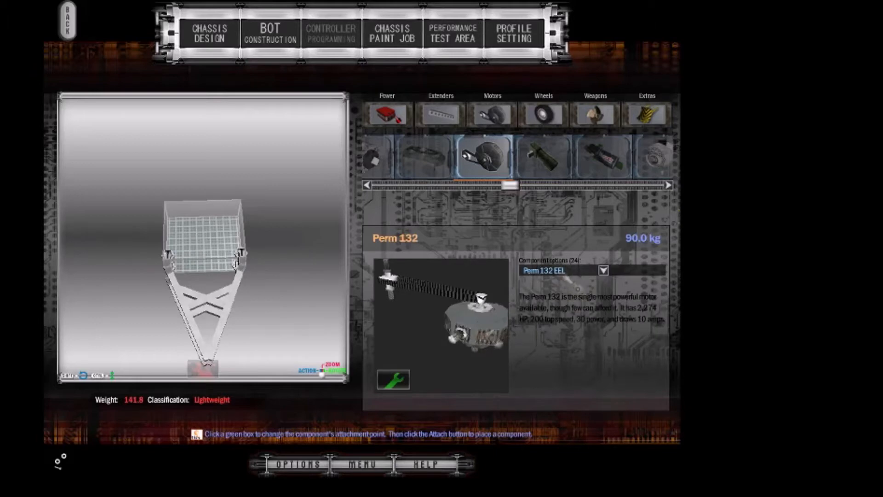
{"action": "left_click", "coordinate": [482, 156]}
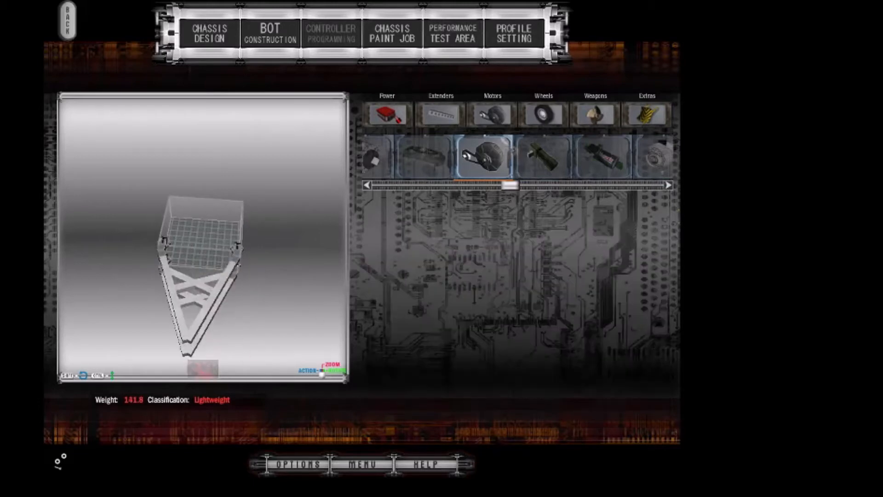
{"action": "left_click", "coordinate": [482, 159]}
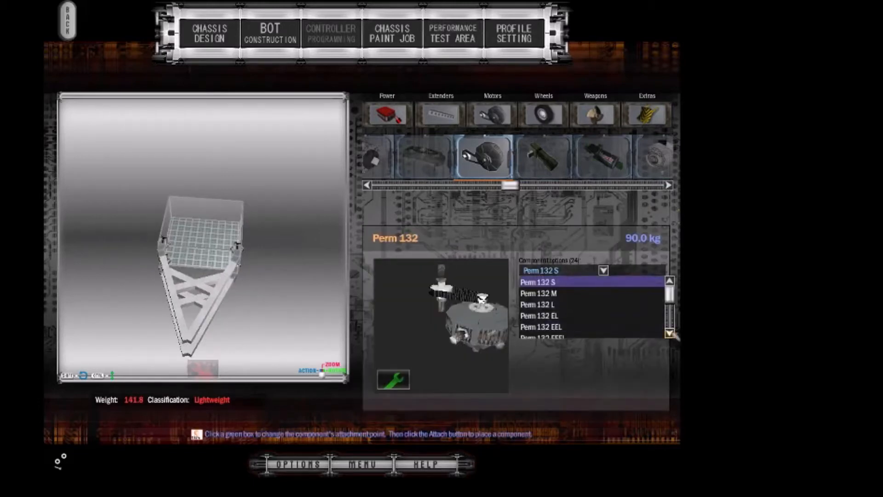
{"action": "left_click", "coordinate": [550, 340]}
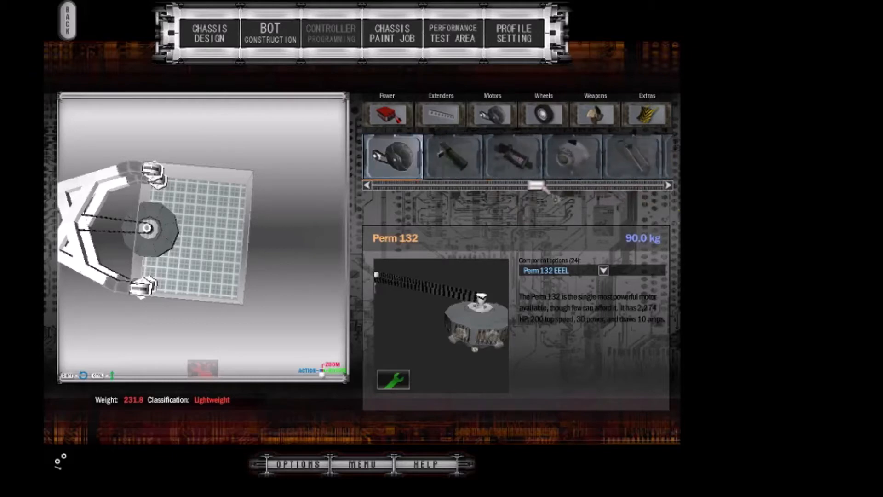
Step: Attach NPC-T64 (fast) drive motors to the chassis, reaching 311.8 middleweight
{"action": "left_click", "coordinate": [669, 186]}
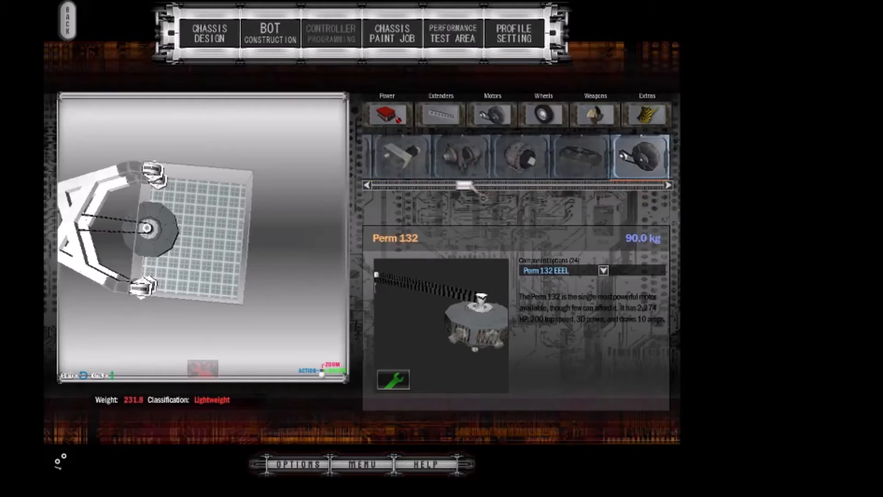
{"action": "left_click", "coordinate": [456, 157]}
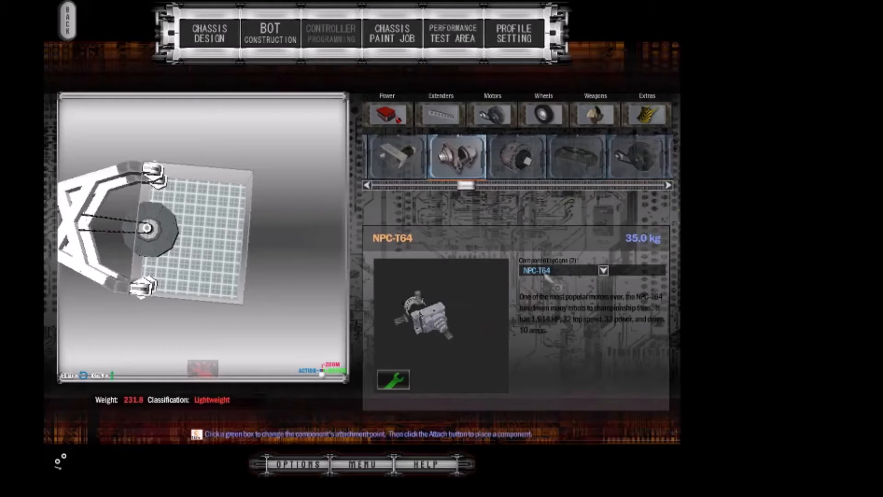
{"action": "left_click", "coordinate": [603, 270]}
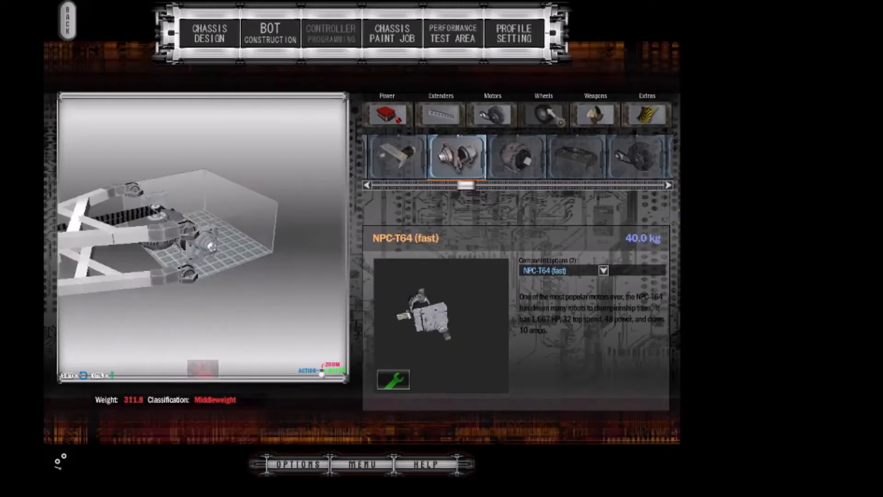
Step: Mount S3 wheels, a control board and two Odyssey car batteries, reaching 421.8 heavyweight
{"action": "left_click", "coordinate": [546, 110]}
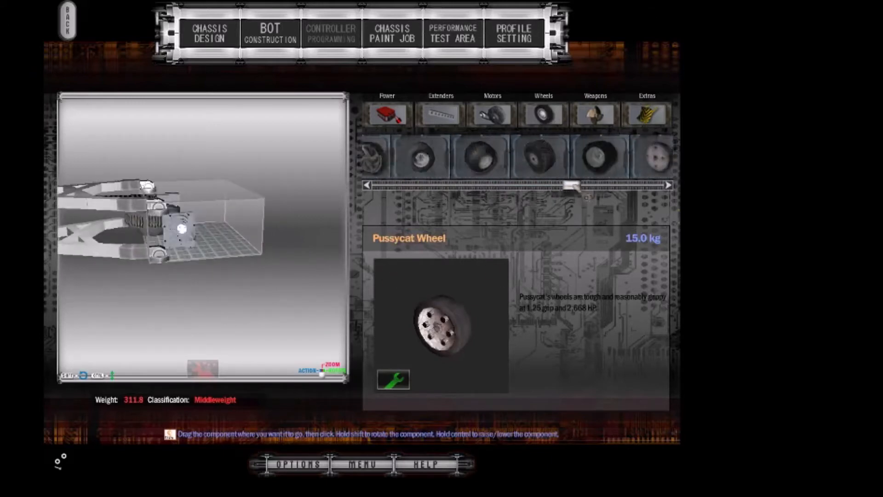
{"action": "left_click", "coordinate": [602, 157]}
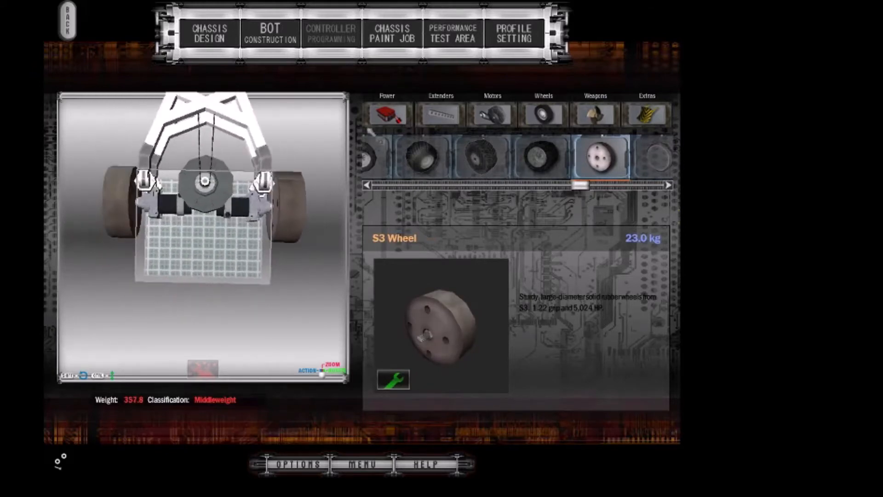
{"action": "left_click", "coordinate": [387, 114]}
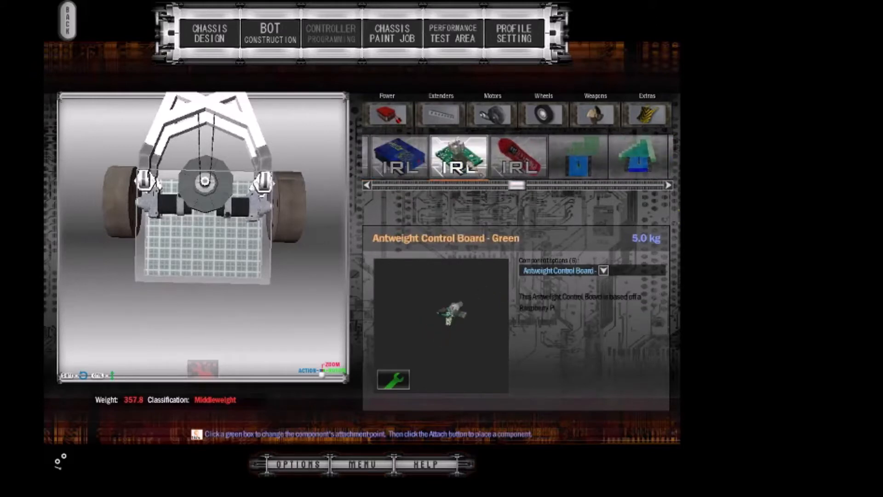
{"action": "left_click", "coordinate": [401, 159]}
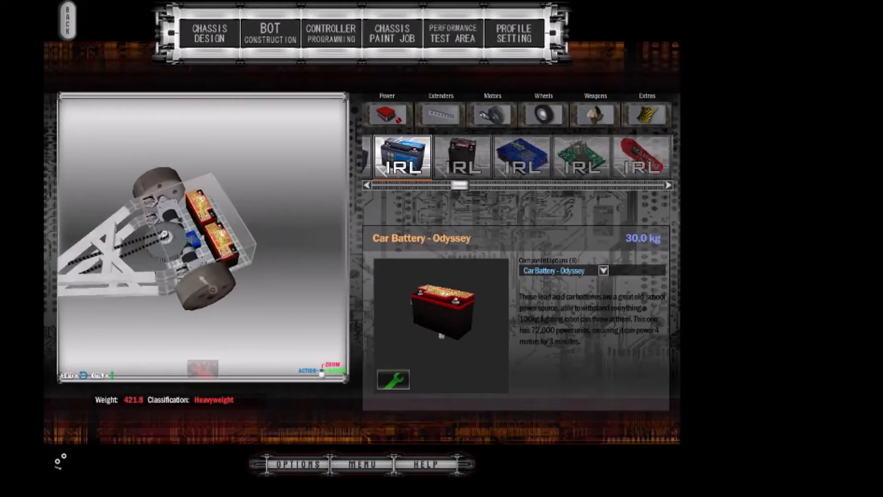
{"action": "left_click", "coordinate": [332, 32]}
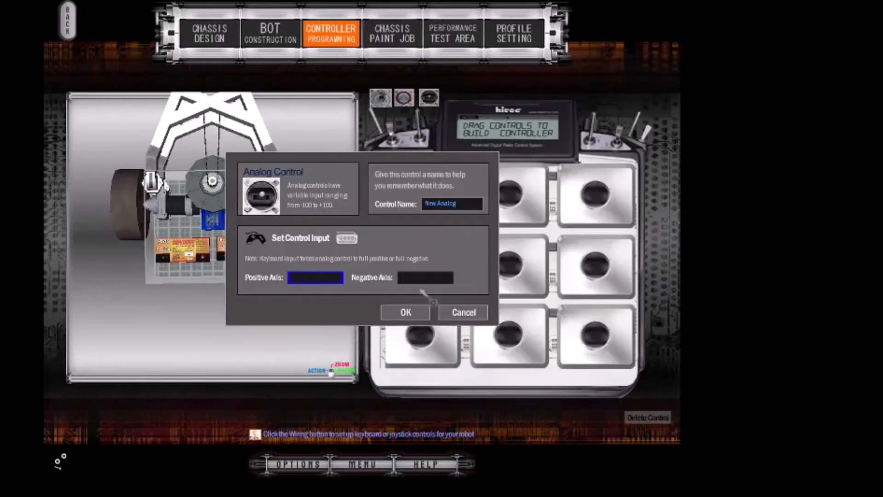
Step: Map Up/Down and Left/Right arrow analog controls to spin the NPC-T64 motors
{"action": "left_click", "coordinate": [405, 312]}
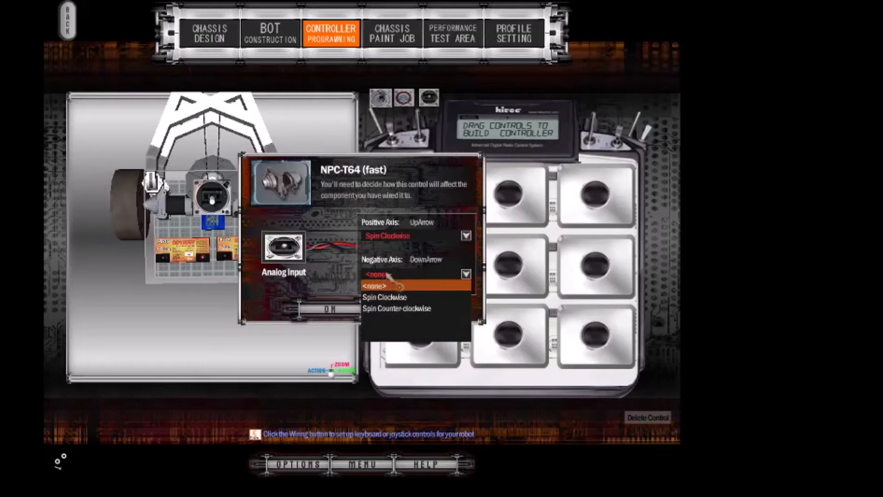
{"action": "left_click", "coordinate": [330, 309]}
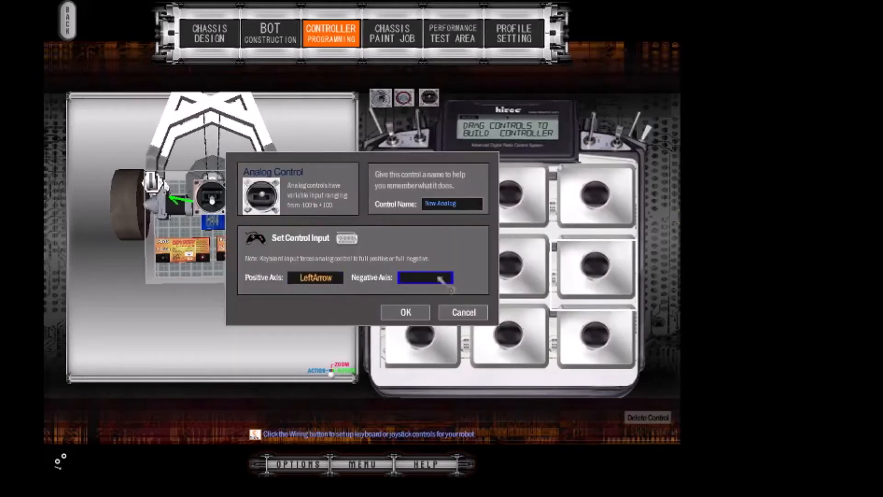
{"action": "left_click", "coordinate": [406, 313]}
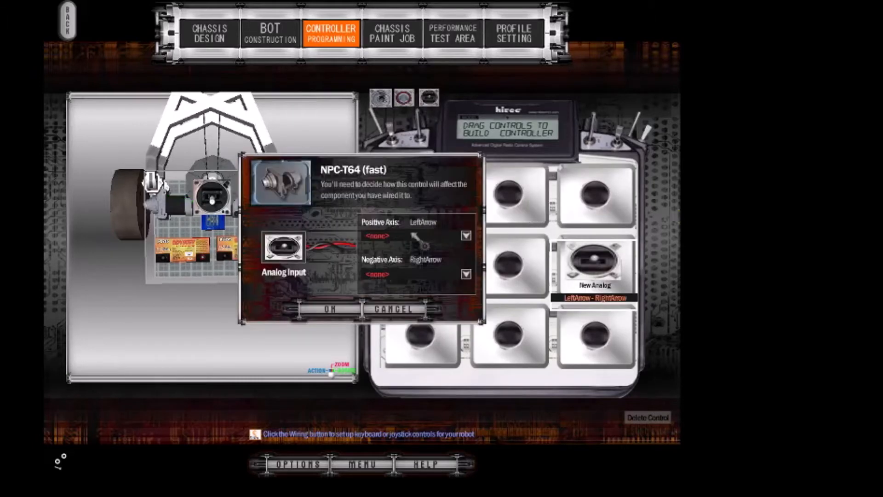
{"action": "left_click", "coordinate": [466, 236]}
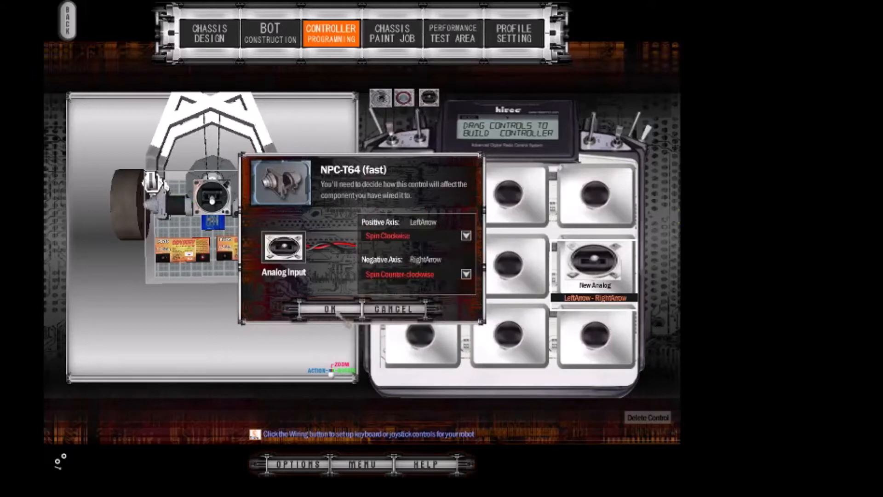
{"action": "left_click", "coordinate": [466, 235]}
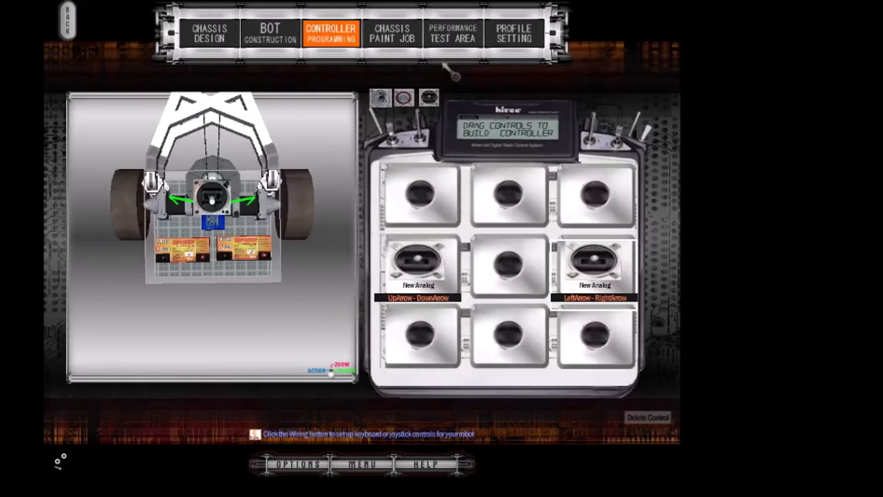
{"action": "left_click", "coordinate": [452, 32]}
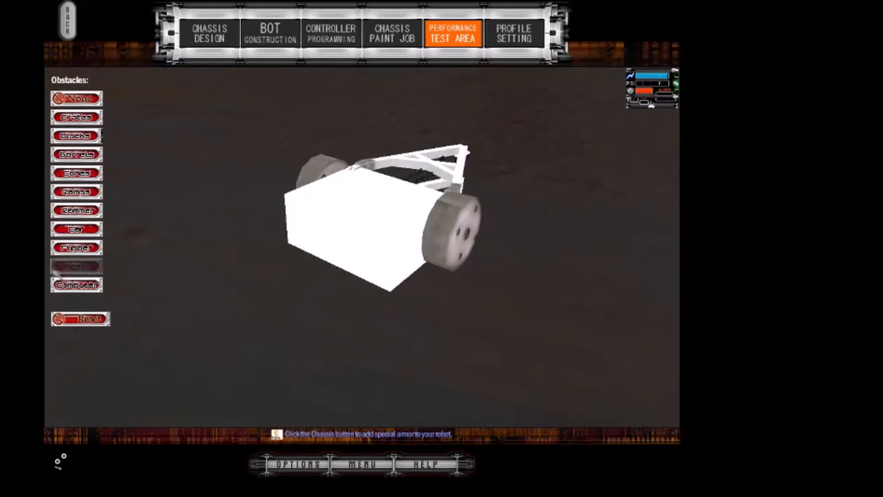
Step: Change the test arena obstacles and drive the bot around with the arrow keys
{"action": "left_click", "coordinate": [76, 248]}
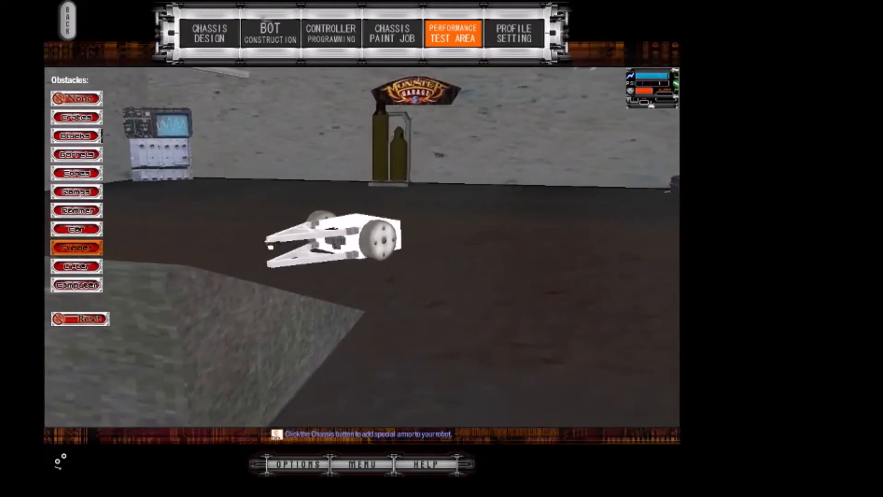
{"action": "left_click", "coordinate": [270, 30]}
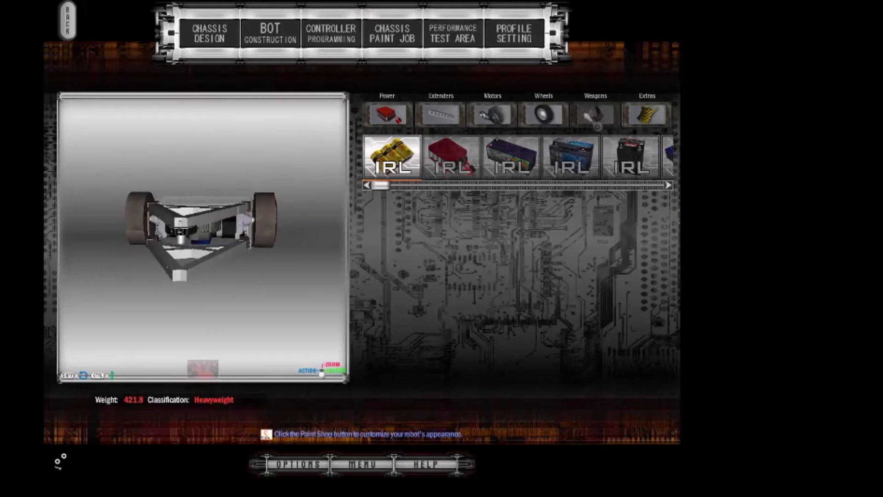
Step: Try the DSL Bar and Fluffy Blade weapons, then select the 259 Disc instead
{"action": "left_click", "coordinate": [595, 115]}
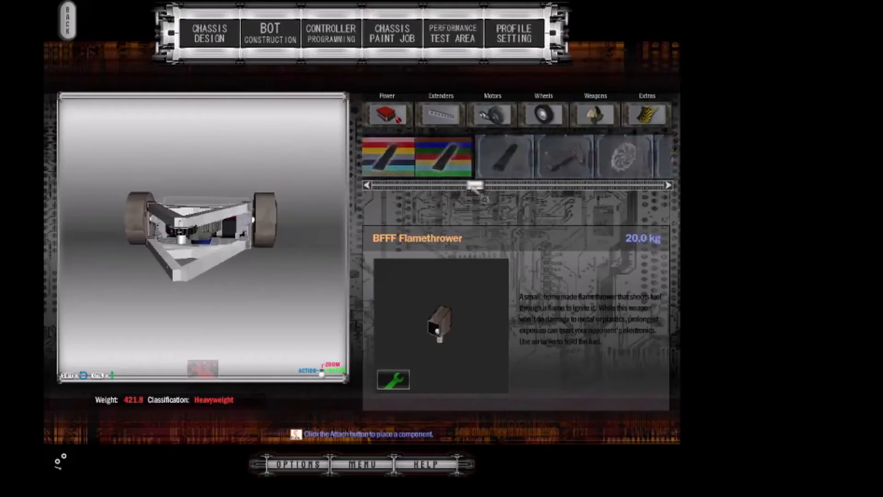
{"action": "left_click", "coordinate": [471, 159]}
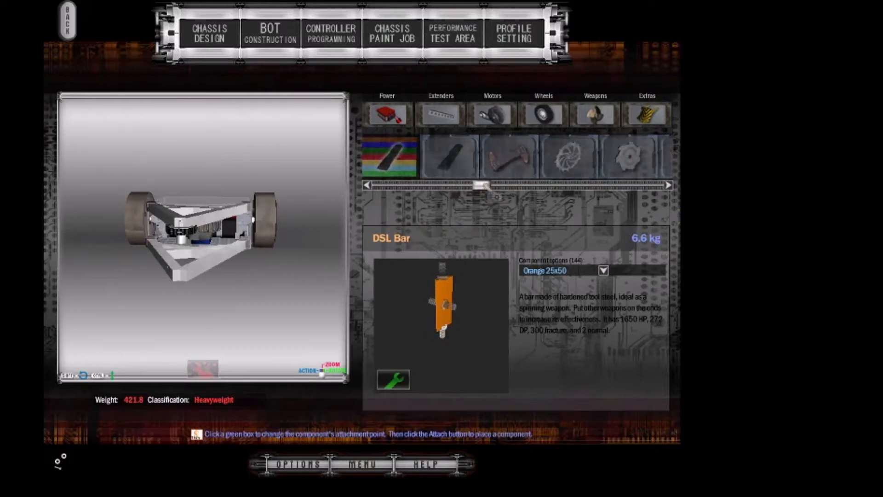
{"action": "left_click", "coordinate": [475, 157]}
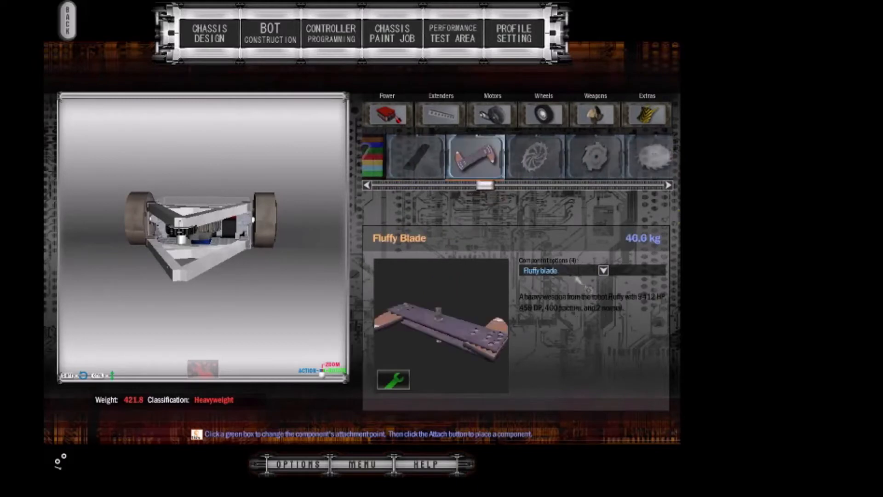
{"action": "left_click", "coordinate": [603, 271]}
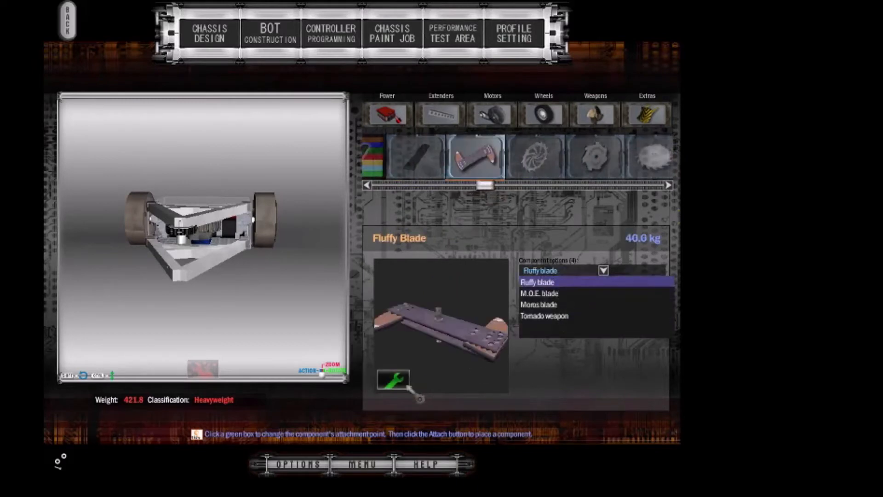
{"action": "left_click", "coordinate": [550, 280]}
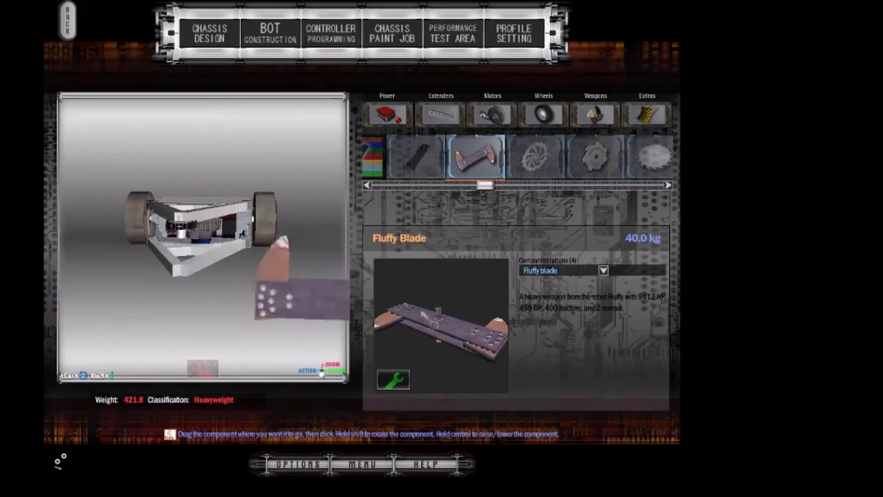
{"action": "left_click", "coordinate": [416, 159]}
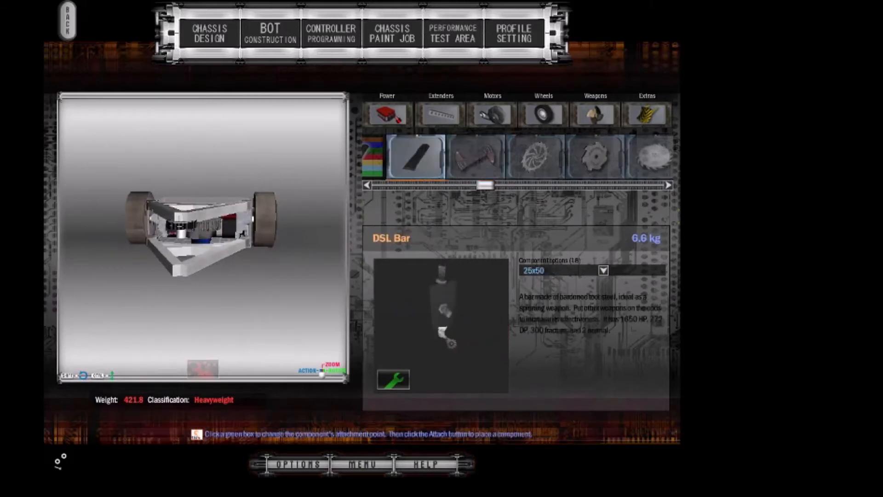
{"action": "left_click", "coordinate": [535, 156]}
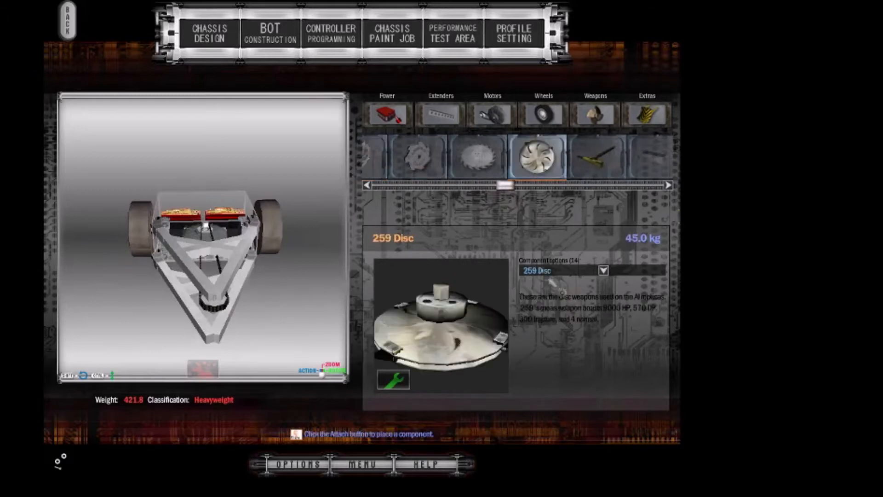
Step: Try placing the 259 Disc, then preview the Backlash Disc and Pussycat Blade variants
{"action": "left_click", "coordinate": [401, 381]}
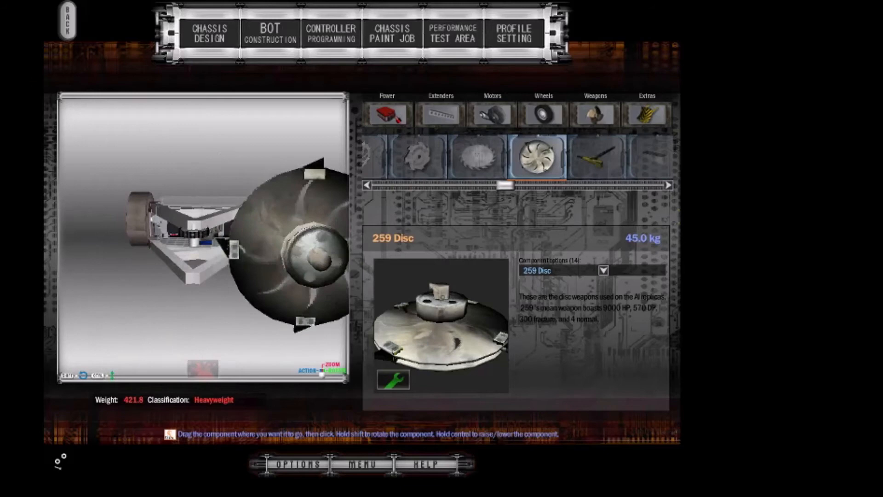
{"action": "left_click", "coordinate": [604, 271]}
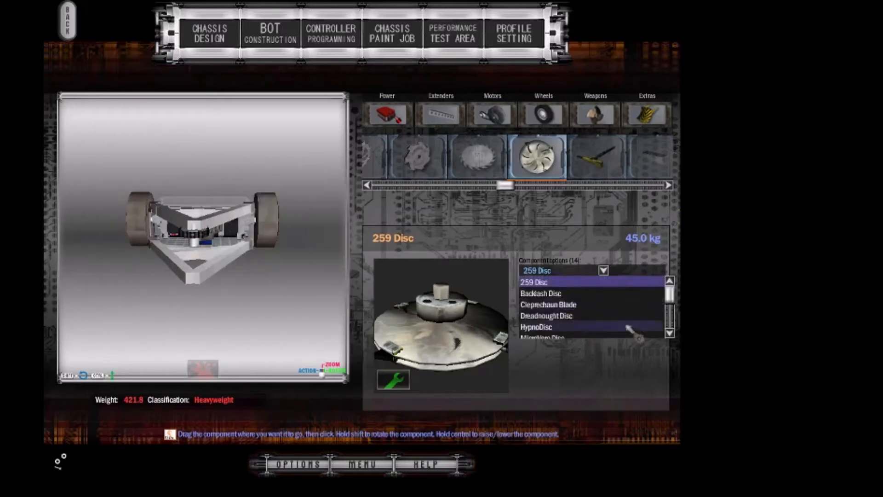
{"action": "left_click", "coordinate": [542, 293]}
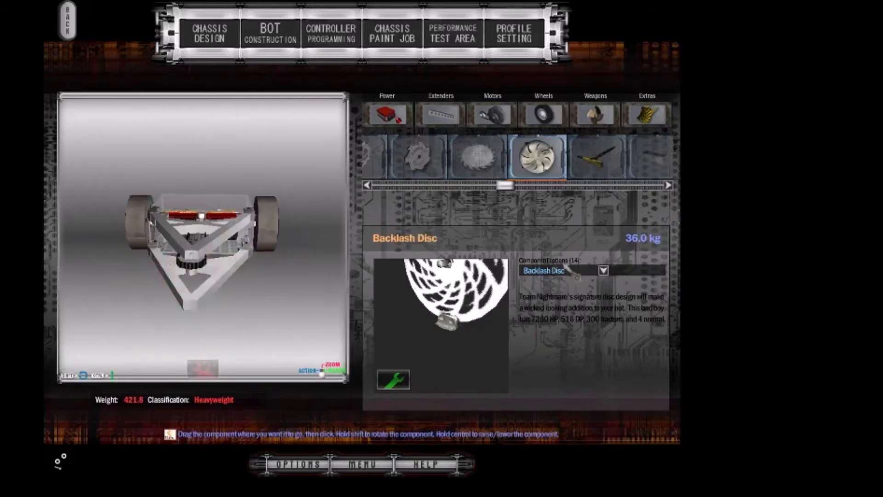
{"action": "left_click", "coordinate": [604, 271]}
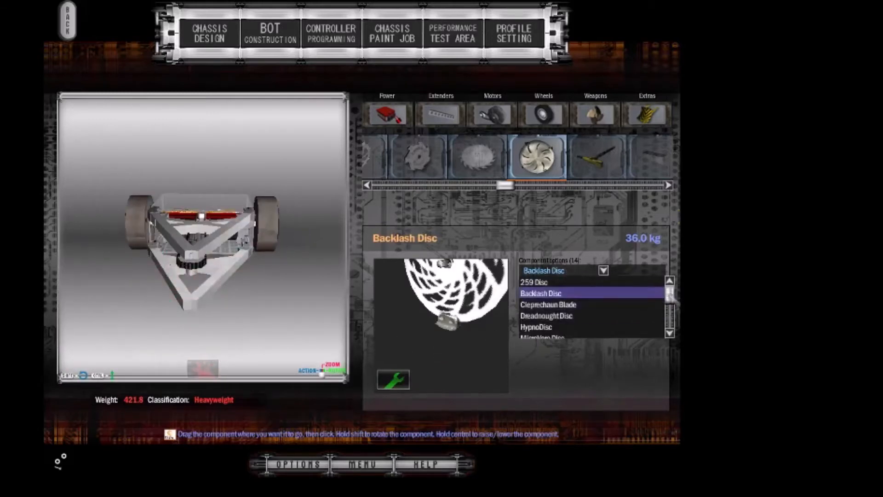
{"action": "scroll", "scroll_direction": "down", "scroll_amount": 3}
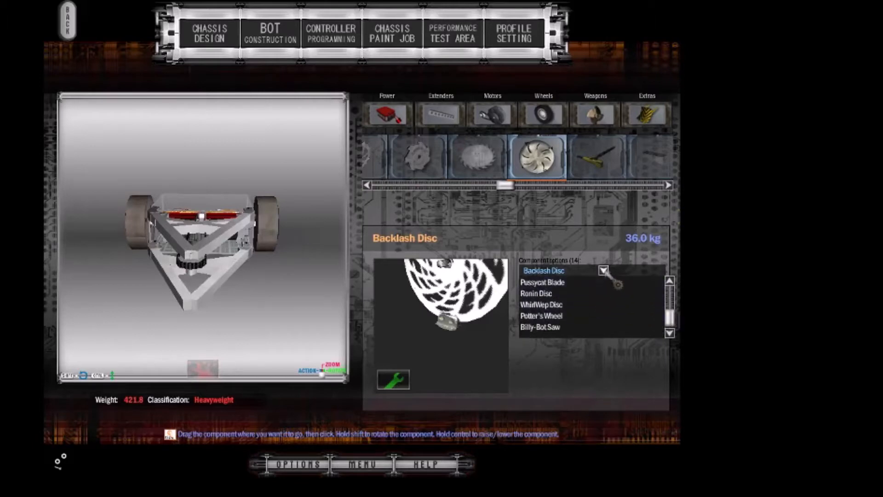
{"action": "left_click", "coordinate": [544, 282]}
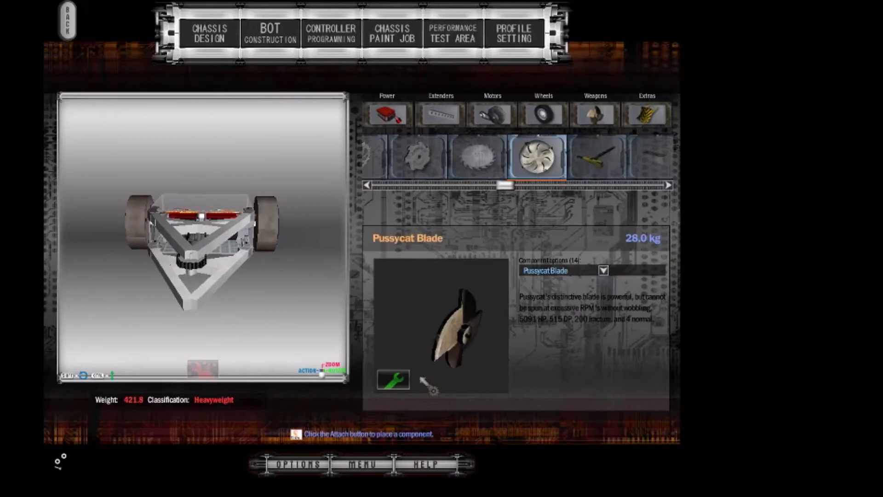
Step: Preview the Hypnodisc, MechaVore Disc and Cleprechaun Blade, ending on the frenZy Hammer
{"action": "left_click", "coordinate": [396, 380]}
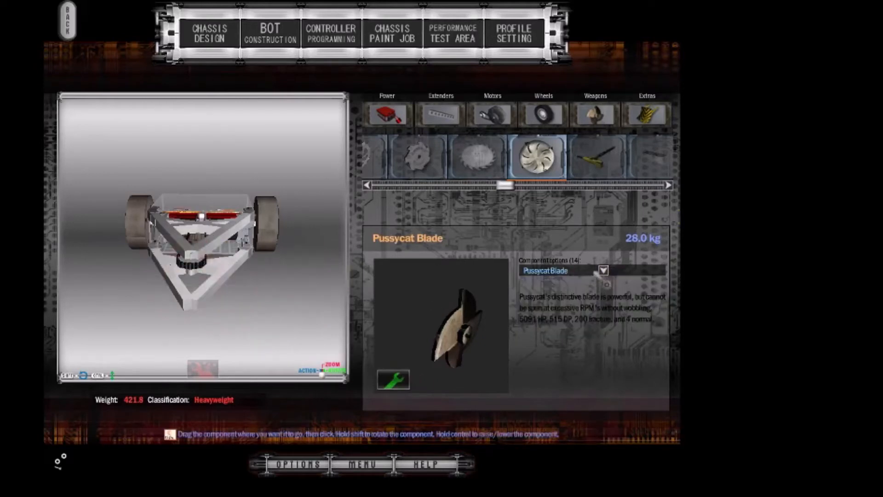
{"action": "left_click", "coordinate": [603, 271]}
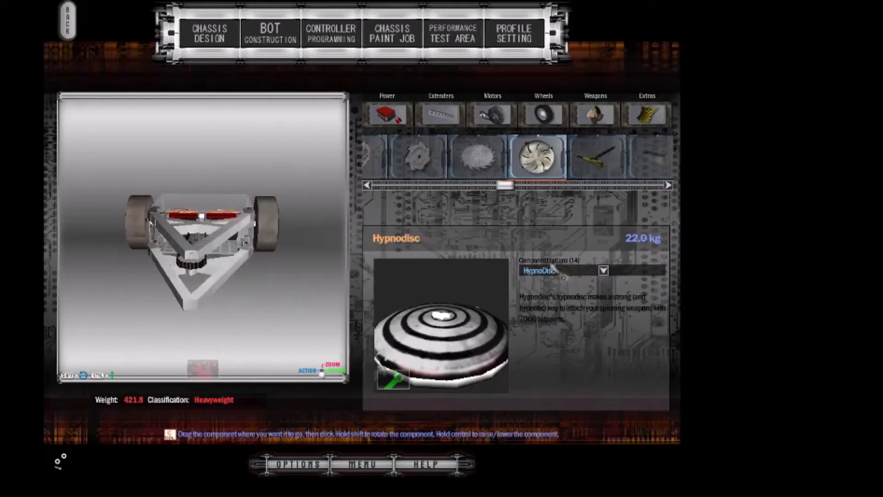
{"action": "left_click", "coordinate": [603, 271]}
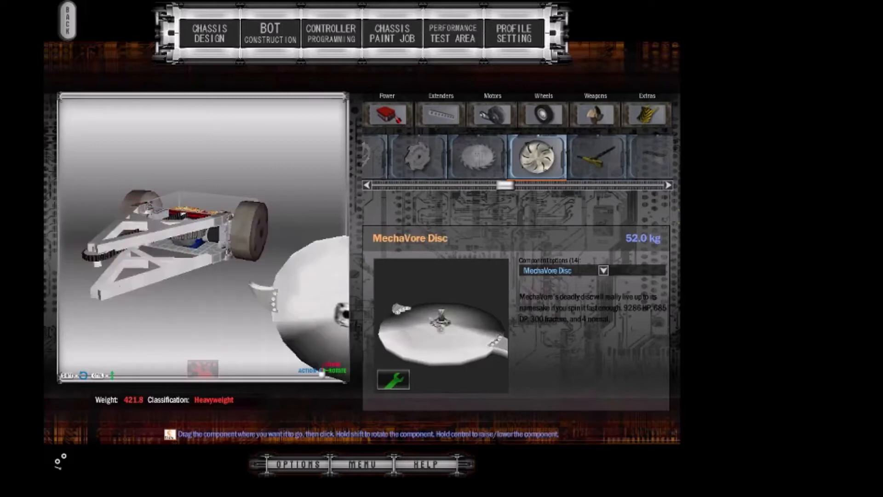
{"action": "left_click", "coordinate": [603, 270]}
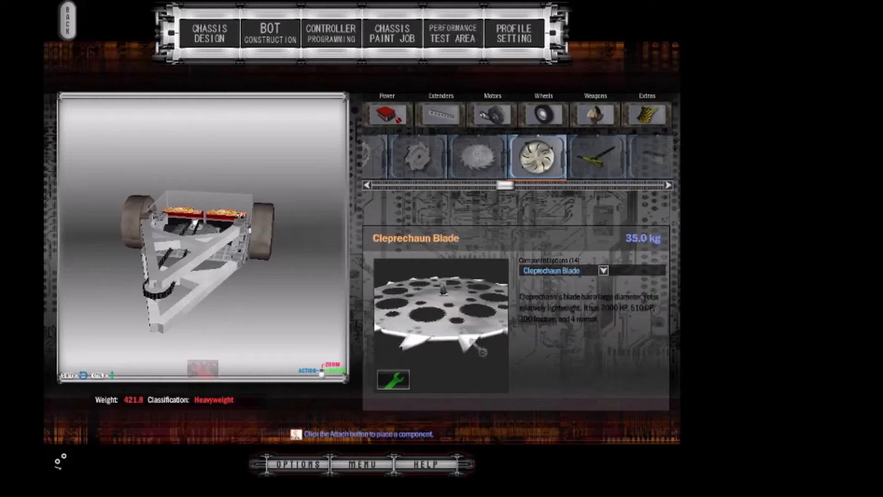
{"action": "left_click", "coordinate": [603, 270]}
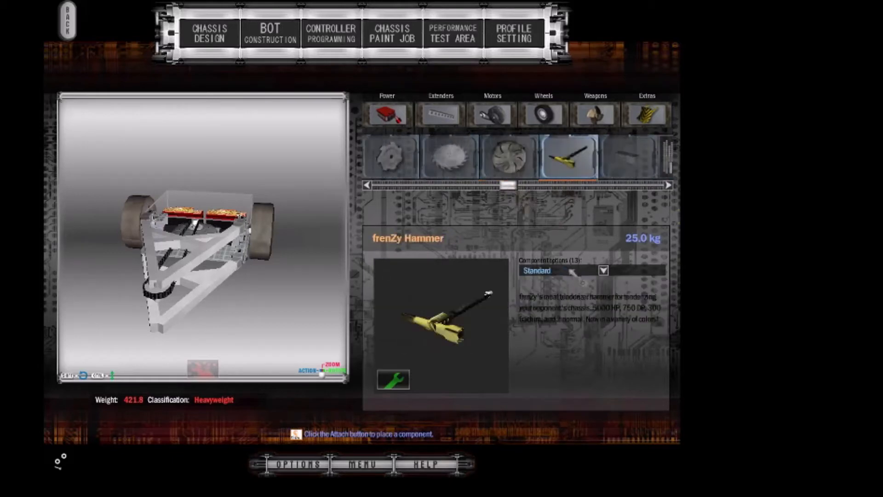
Step: Preview the Cleprechaun tail, the Mini Vladiator spear variants and the Slap Happy Blade
{"action": "left_click", "coordinate": [448, 158]}
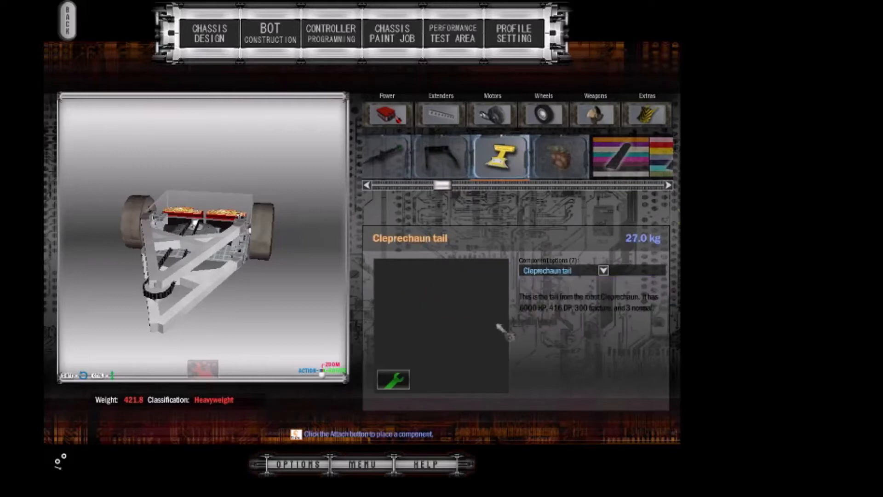
{"action": "left_click", "coordinate": [397, 392]}
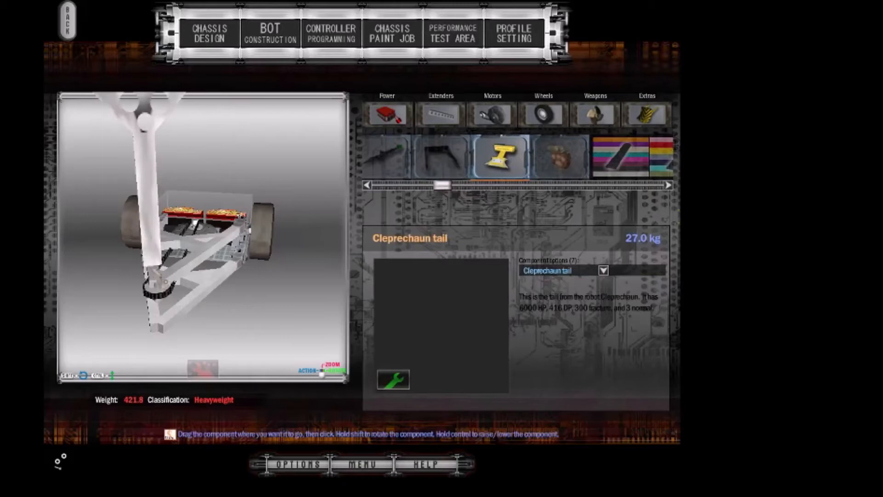
{"action": "left_click", "coordinate": [387, 156]}
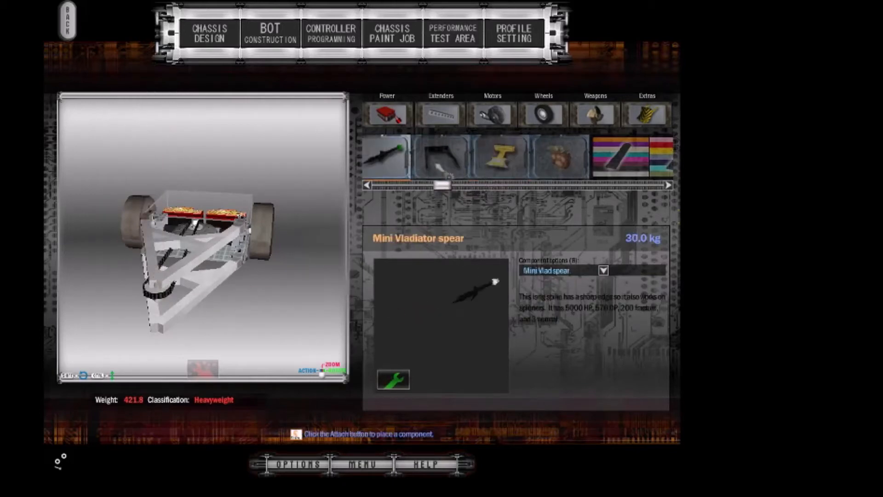
{"action": "left_click", "coordinate": [603, 271]}
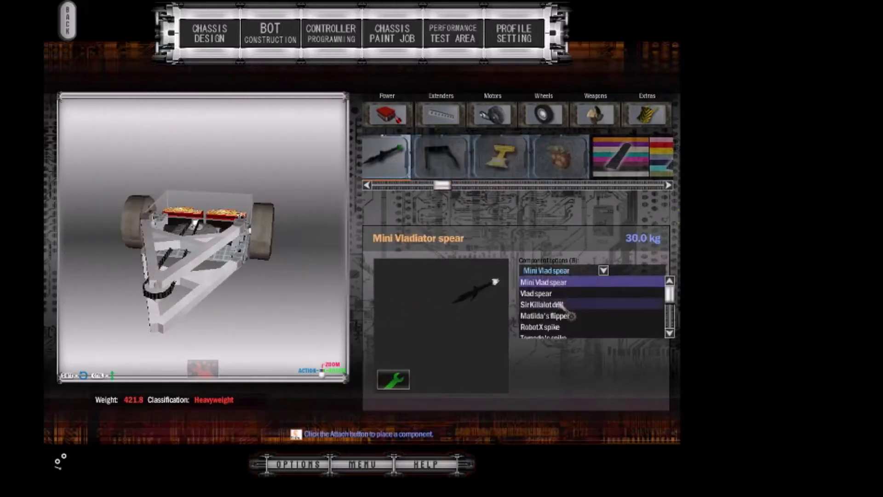
{"action": "left_click", "coordinate": [500, 157]}
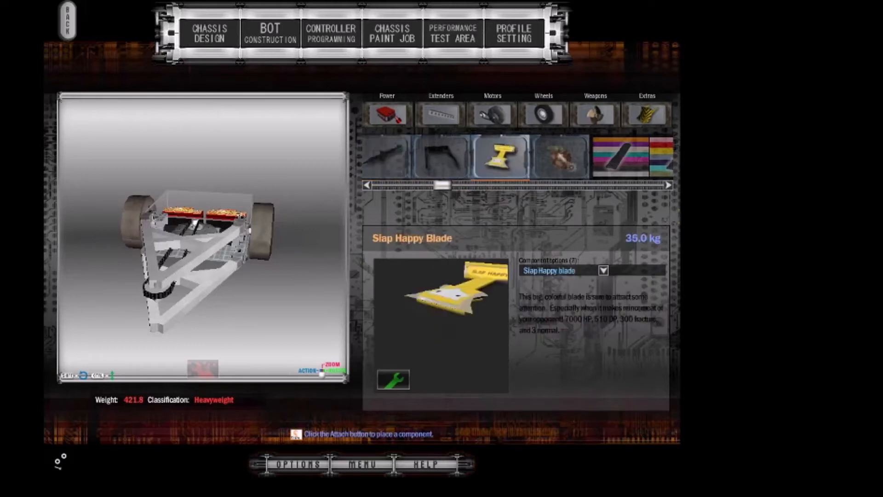
Step: Browse Bear Claw variants and Steel Yard Dogs Plow, then pick frenZy Hammer in Standard colour
{"action": "left_click", "coordinate": [558, 159]}
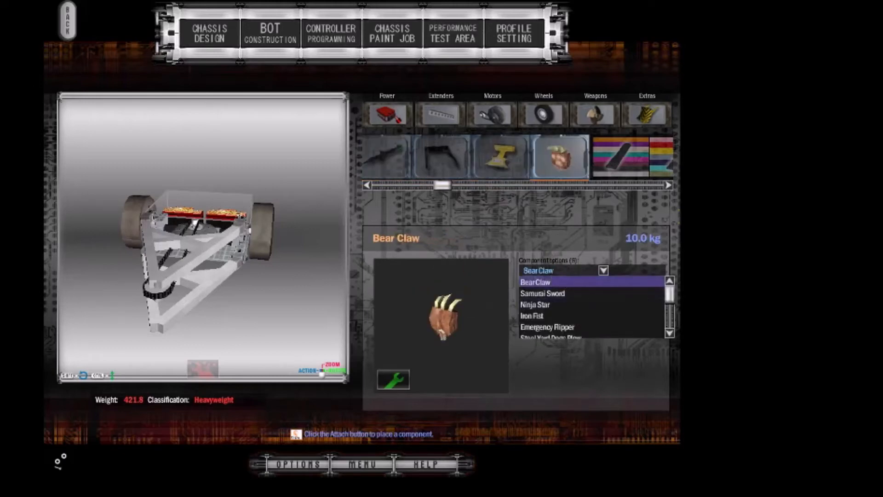
{"action": "left_click", "coordinate": [669, 332]}
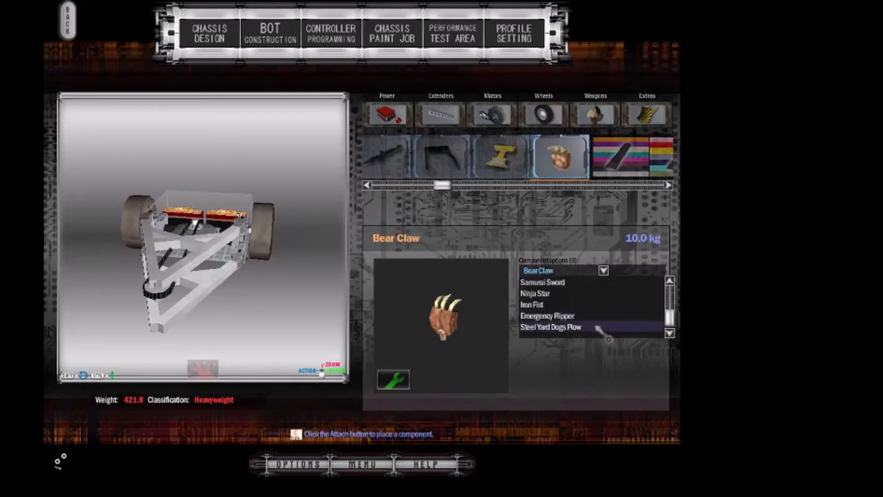
{"action": "left_click", "coordinate": [552, 327]}
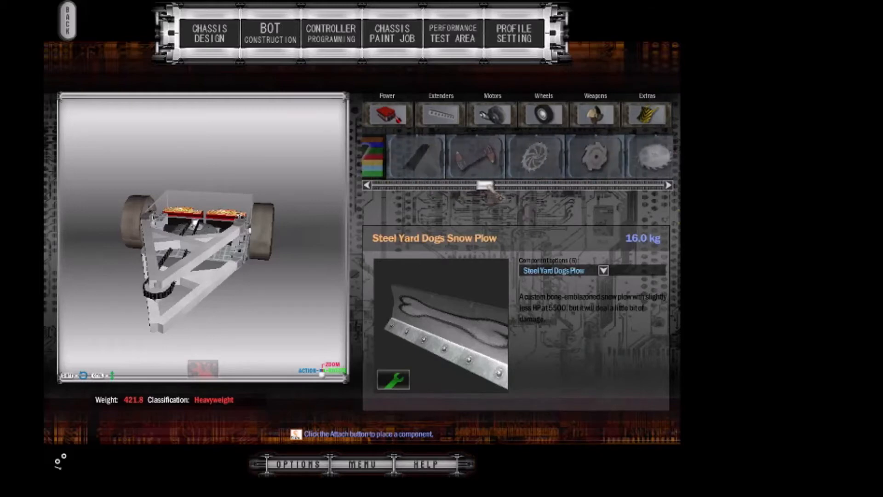
{"action": "left_click", "coordinate": [473, 159]}
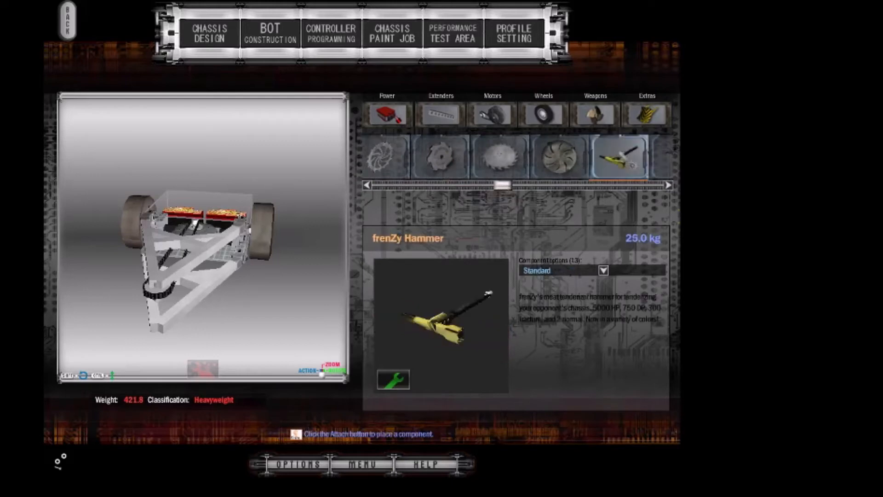
{"action": "left_click", "coordinate": [603, 271]}
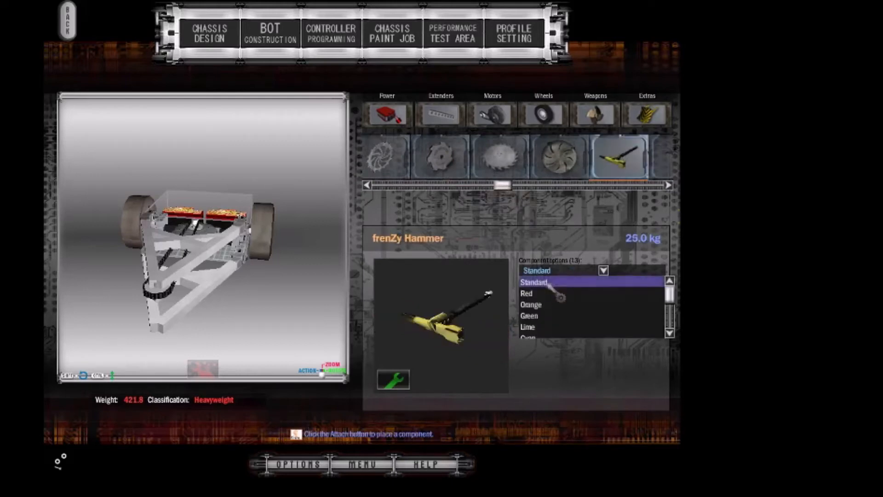
{"action": "left_click", "coordinate": [538, 282]}
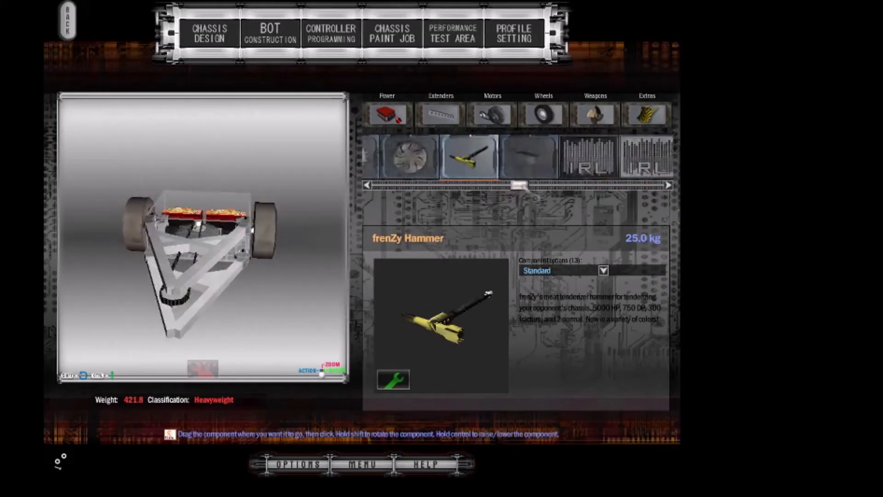
Step: Preview the Hot Pink and Pink Polycarbonate Wedges and Fluffy Blade, then choose a DSL Bar size
{"action": "left_click", "coordinate": [561, 158]}
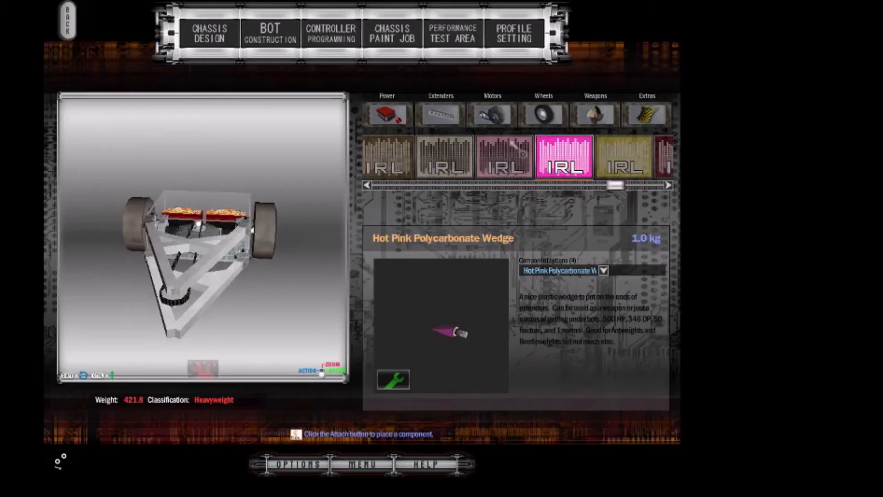
{"action": "left_click", "coordinate": [668, 185]}
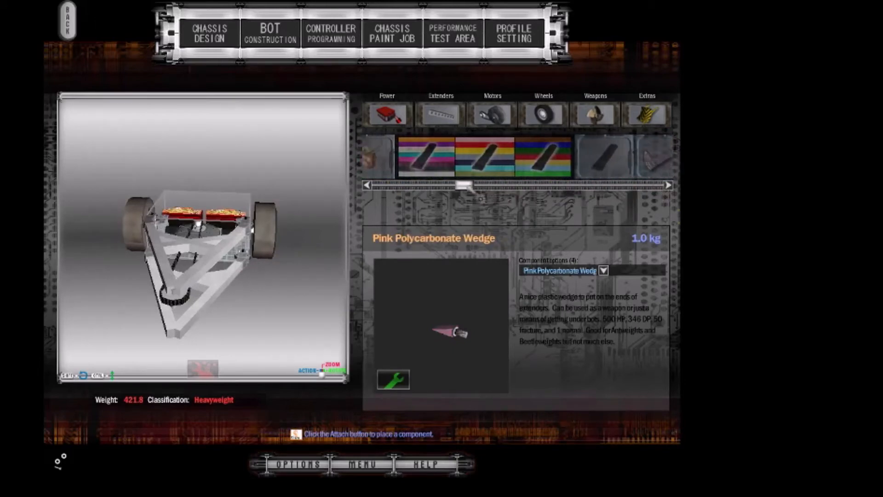
{"action": "left_click", "coordinate": [654, 159]}
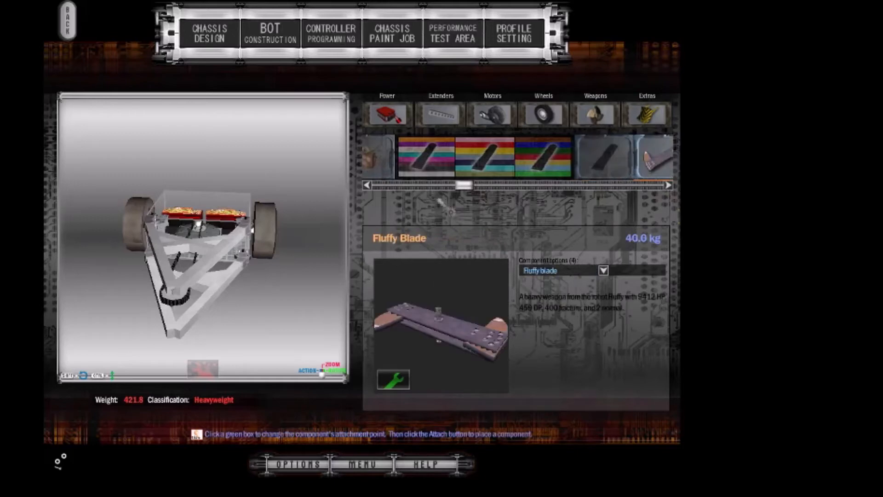
{"action": "left_click", "coordinate": [603, 270]}
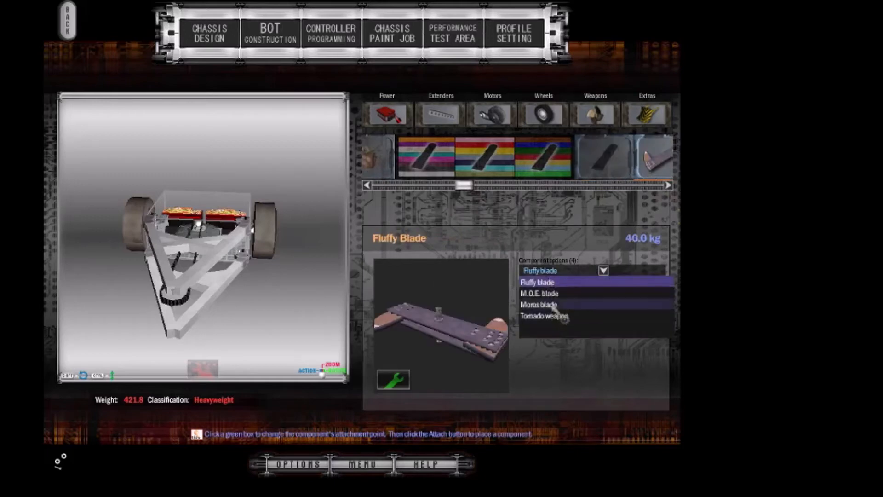
{"action": "left_click", "coordinate": [539, 304]}
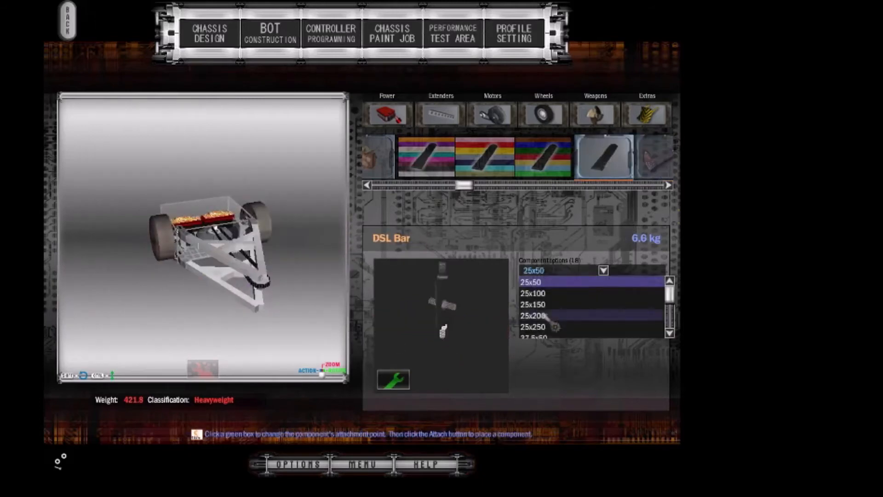
{"action": "left_click", "coordinate": [534, 293]}
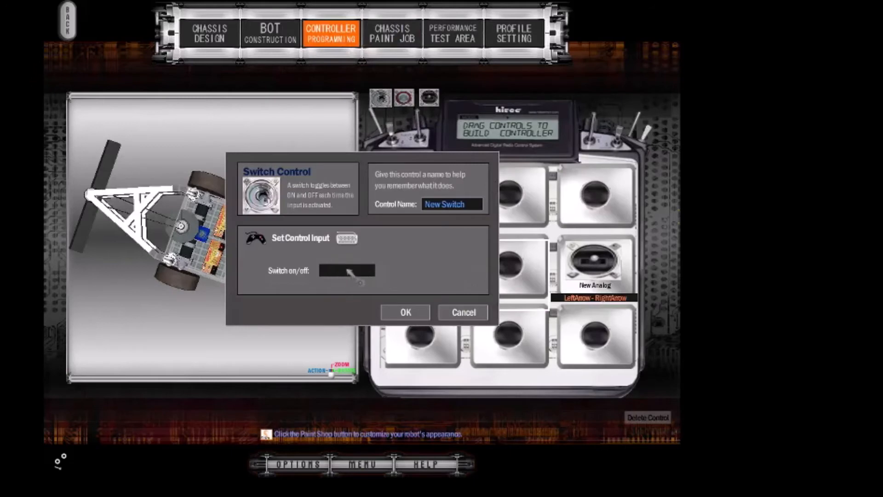
Step: Bind a new switch control to Space and set how it drives the Perm 132 motor
{"action": "key", "text": "Space"}
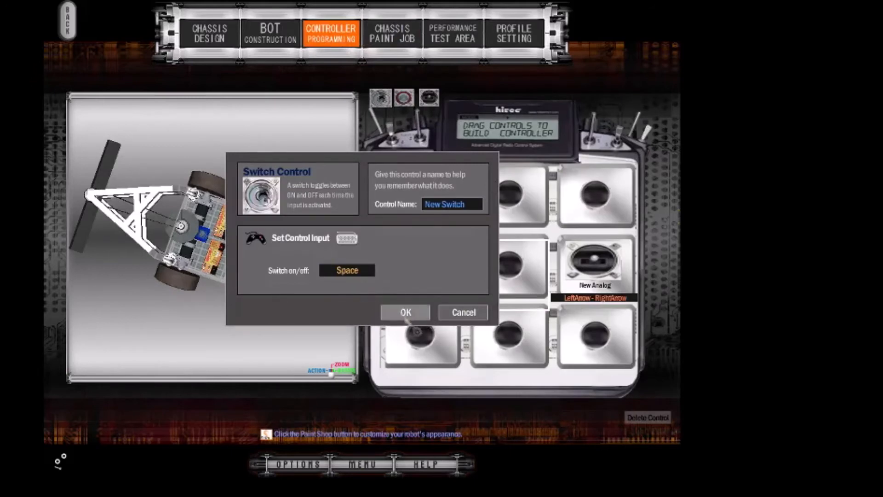
{"action": "left_click", "coordinate": [405, 313]}
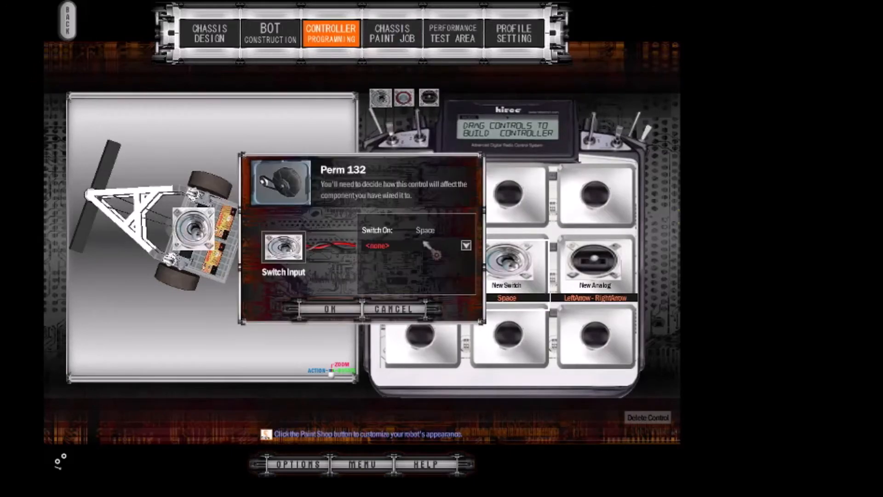
{"action": "left_click", "coordinate": [454, 33]}
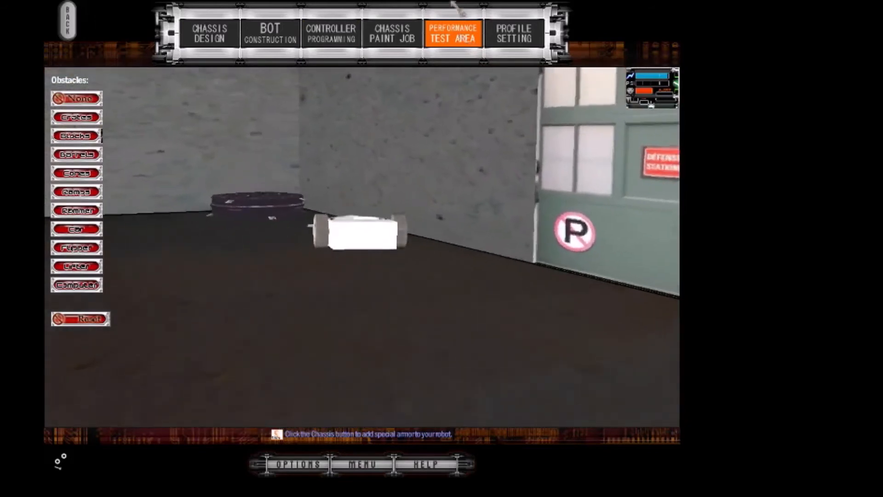
Step: Exit the Performance Test Area
{"action": "left_click", "coordinate": [77, 285]}
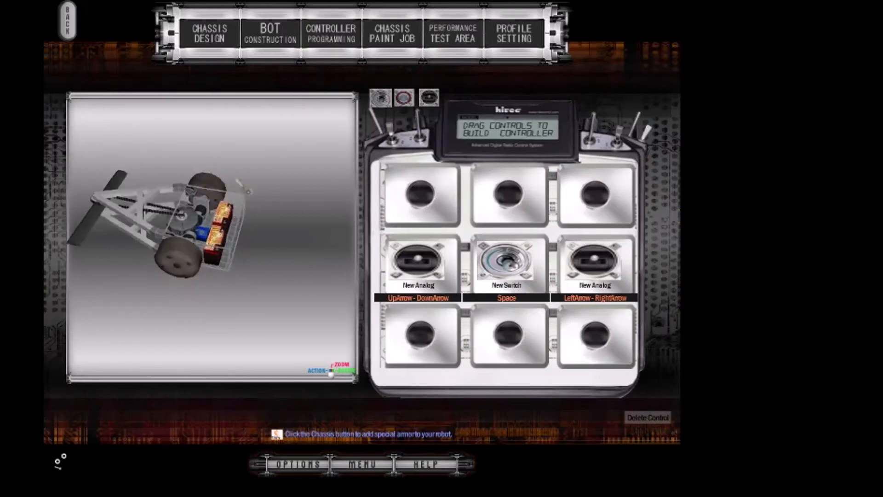
{"action": "left_click", "coordinate": [392, 32]}
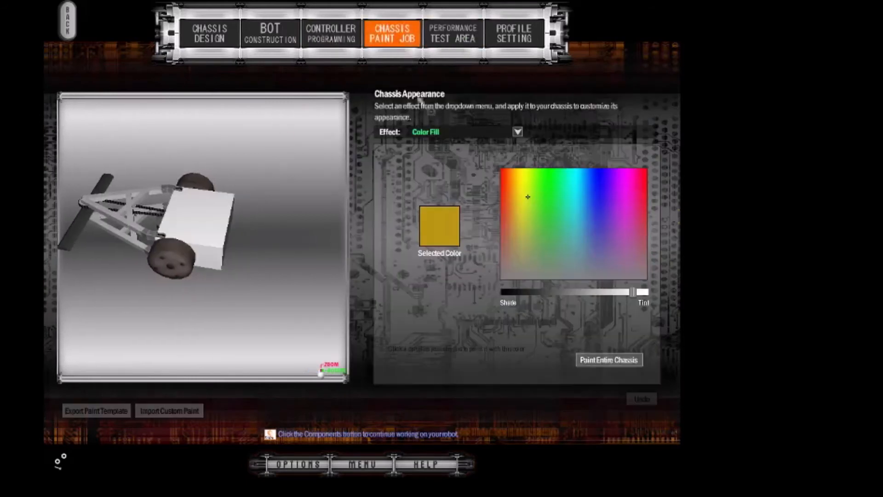
{"action": "left_click", "coordinate": [609, 359]}
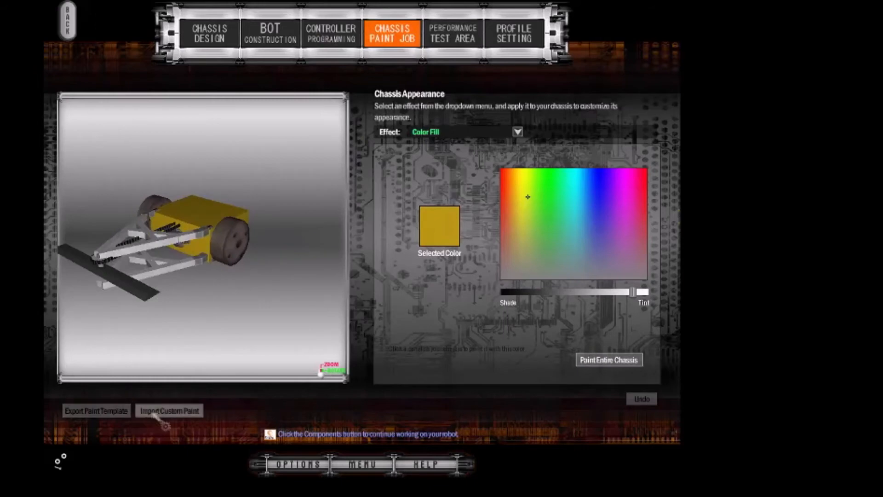
{"action": "left_click", "coordinate": [168, 411]}
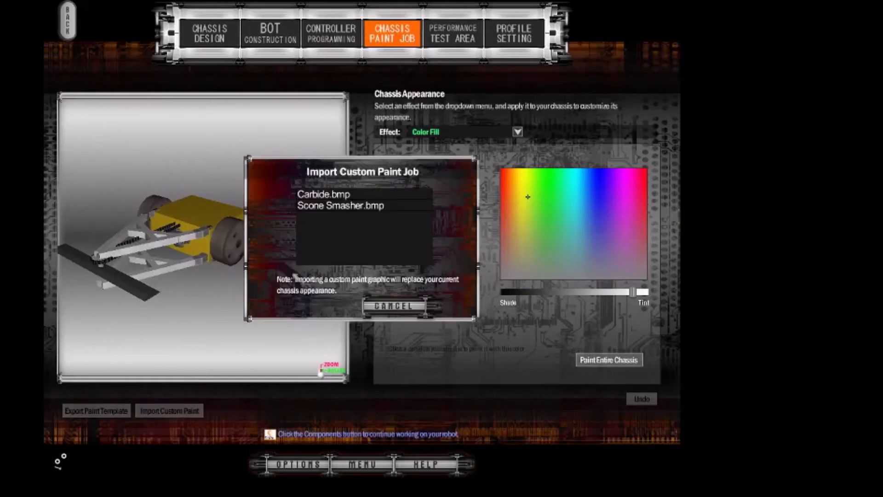
{"action": "left_click", "coordinate": [322, 195]}
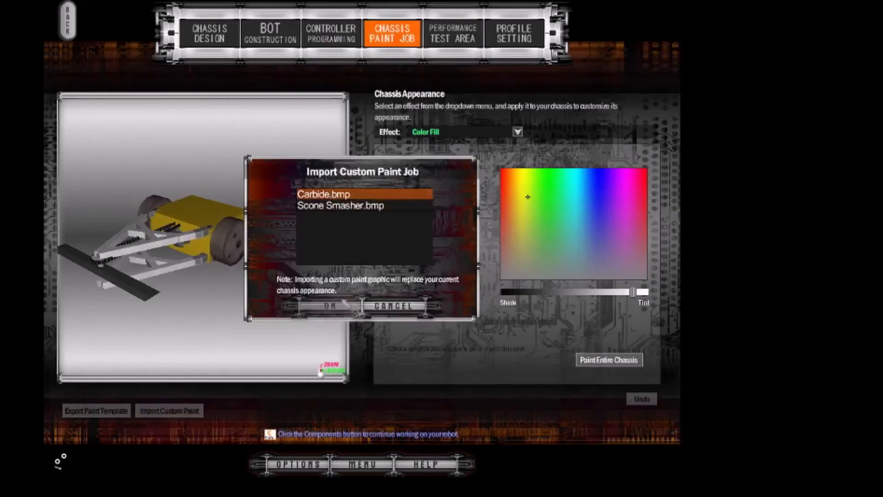
{"action": "left_click", "coordinate": [332, 305]}
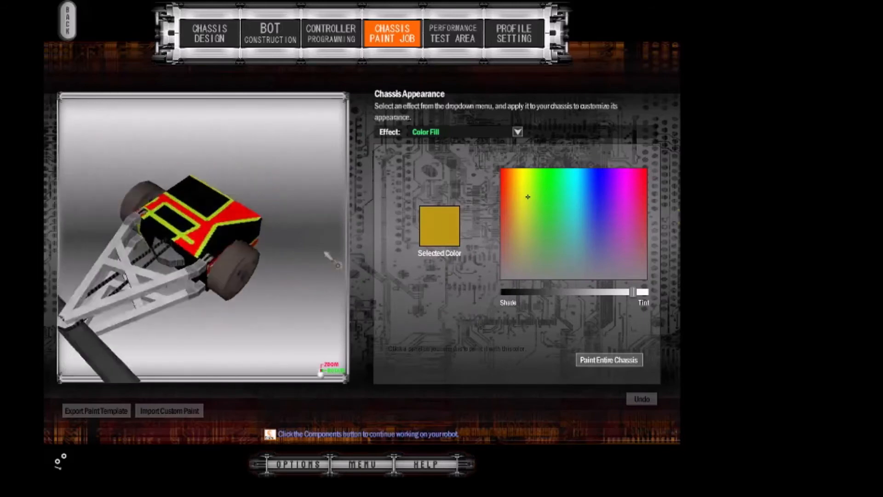
{"action": "left_click", "coordinate": [169, 410]}
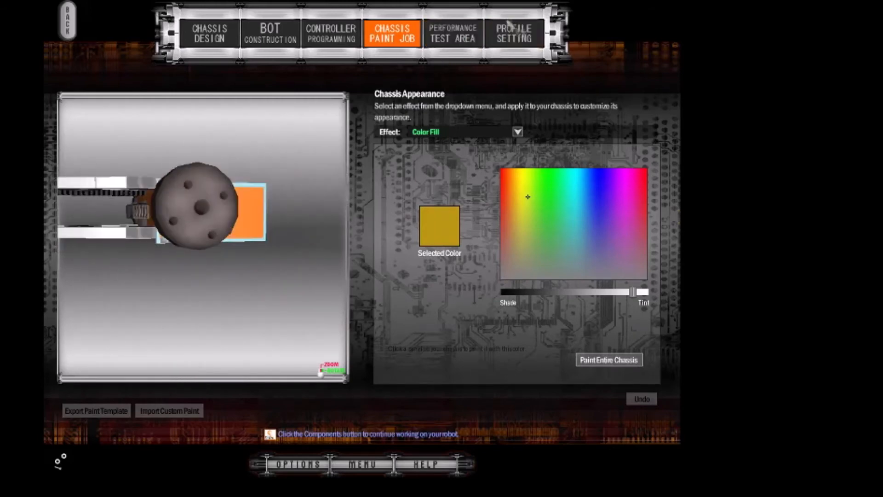
Step: Enter 'Scone Smasher' as the robot name in Profile Settings and go back to the main menu
{"action": "left_click", "coordinate": [514, 32]}
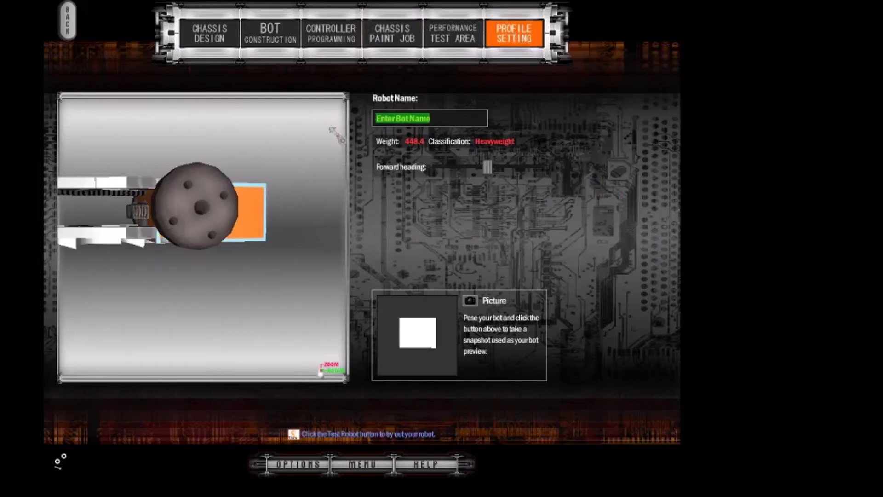
{"action": "type", "text": "Sc"}
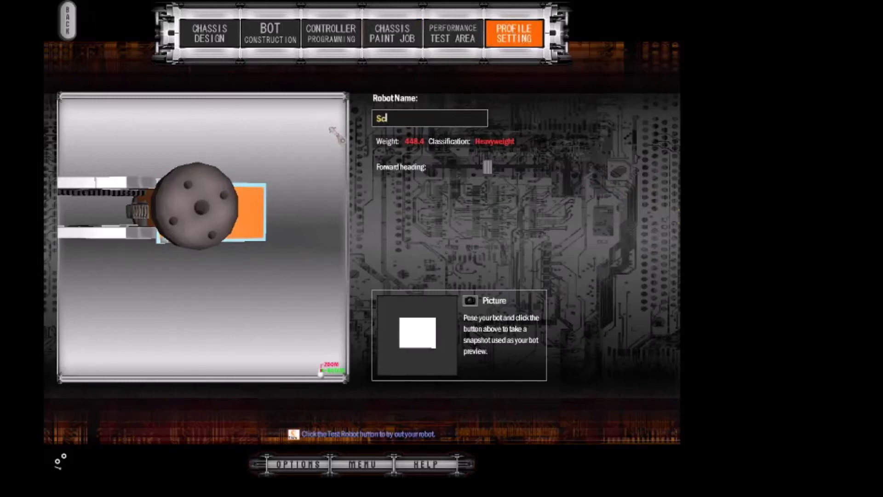
{"action": "type", "text": "one S"}
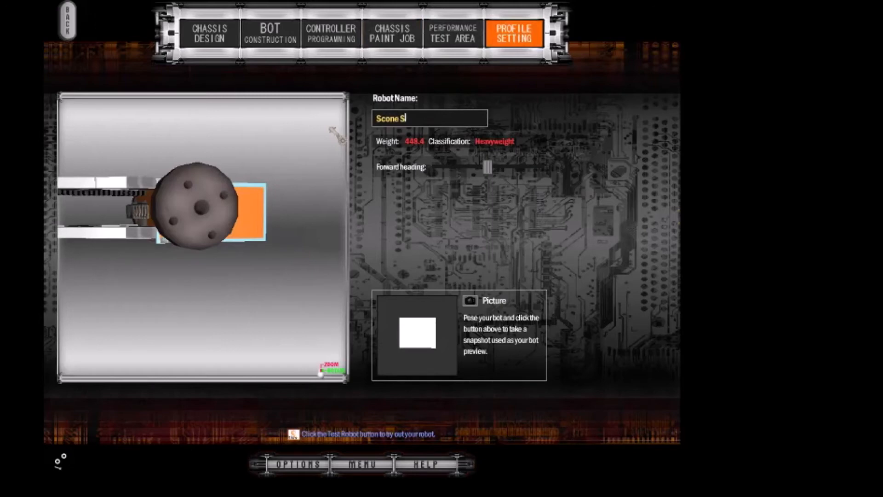
{"action": "type", "text": "masher"}
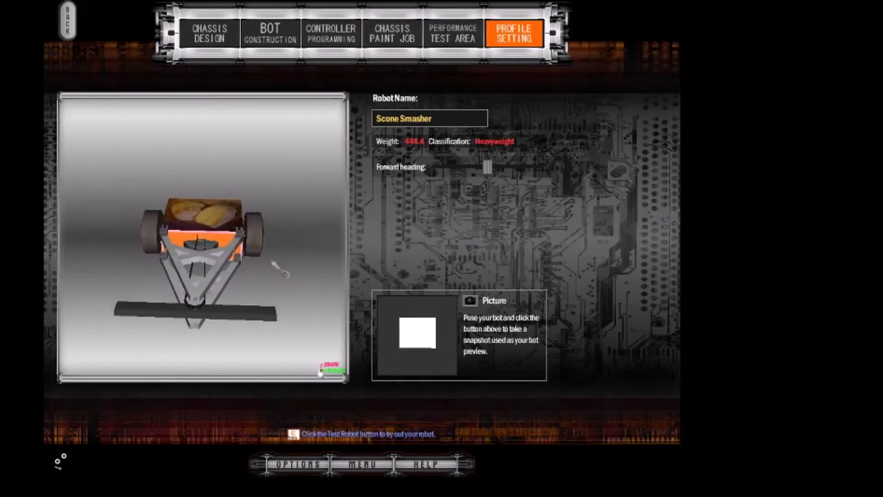
{"action": "left_click", "coordinate": [469, 301]}
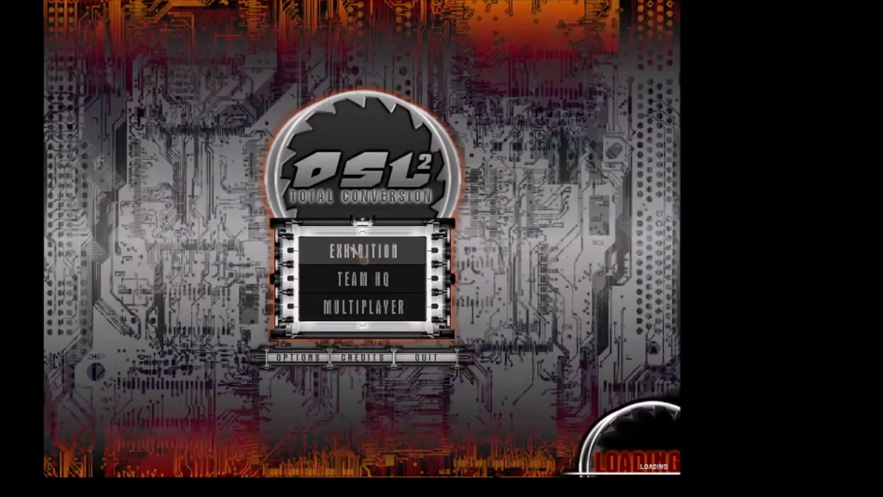
Step: Set up a Robot Wars Arena exhibition: Team Volt's Scone Smasher versus The Scrappers' Flip Test Dummy
{"action": "left_click", "coordinate": [363, 251]}
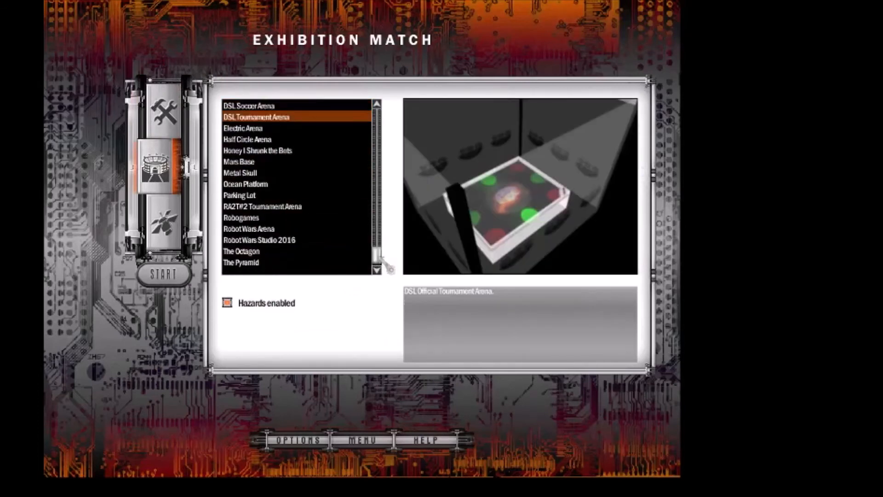
{"action": "left_click", "coordinate": [250, 228]}
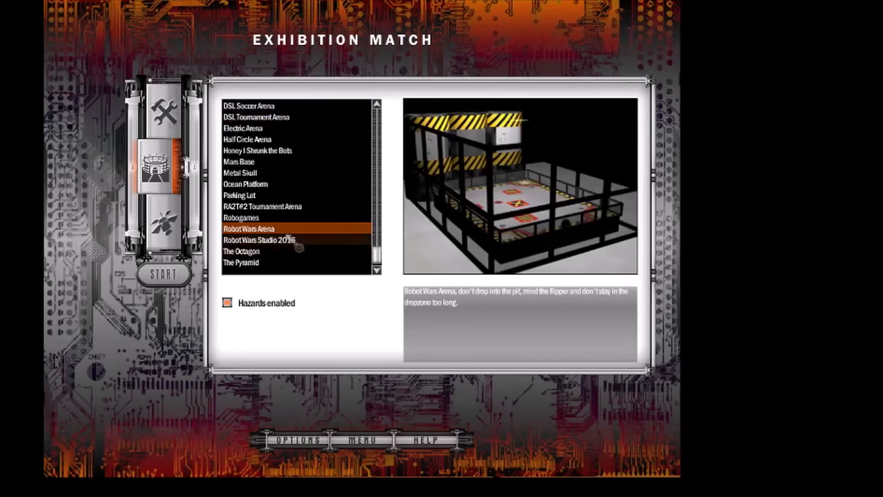
{"action": "left_click", "coordinate": [262, 240]}
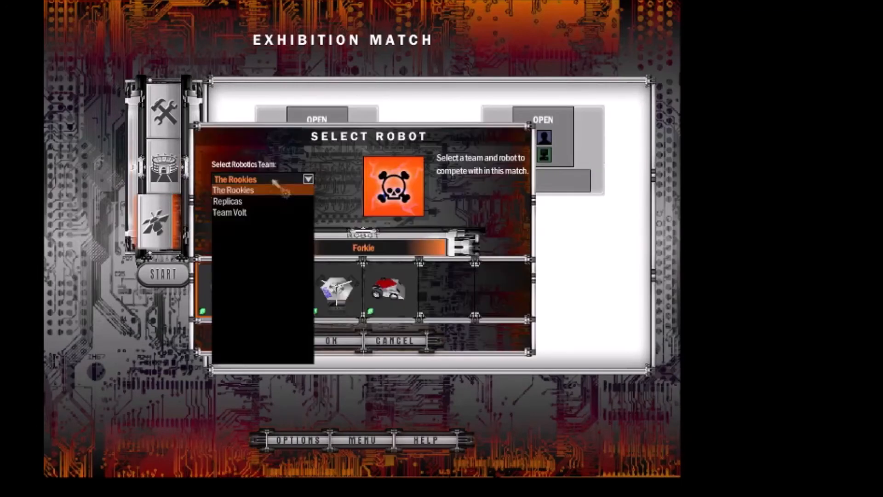
{"action": "left_click", "coordinate": [232, 212]}
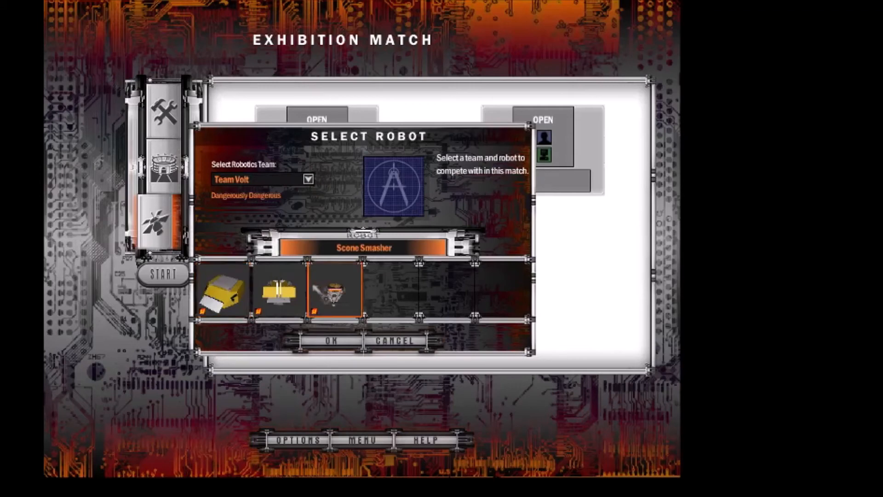
{"action": "left_click", "coordinate": [336, 341]}
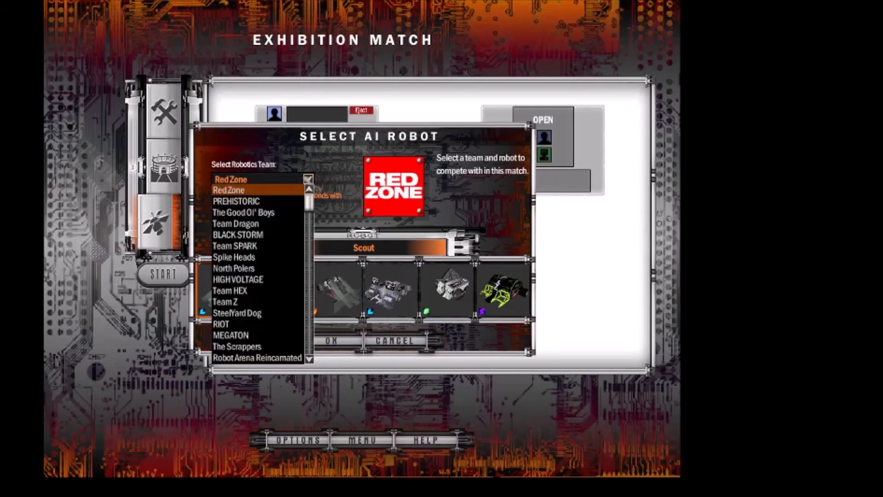
{"action": "left_click", "coordinate": [238, 347]}
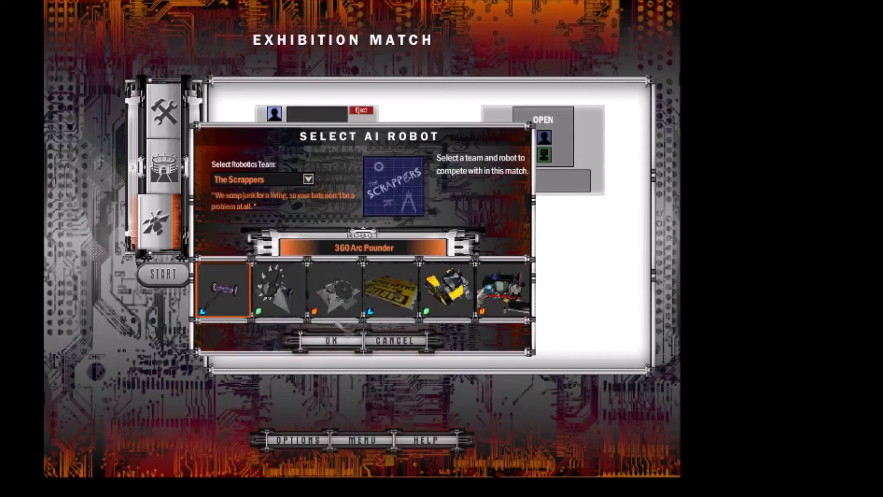
{"action": "left_click", "coordinate": [332, 341]}
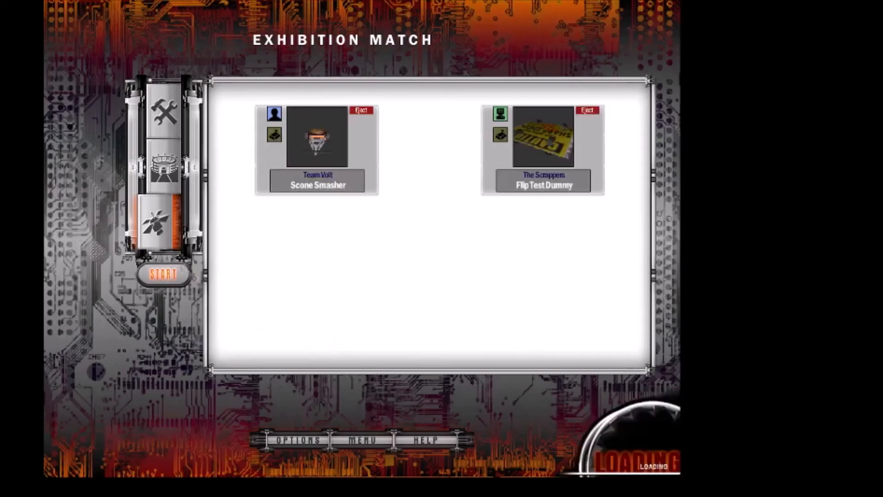
Step: Fight the match against Flip Test Dummy and dismiss the match results
{"action": "left_click", "coordinate": [163, 273]}
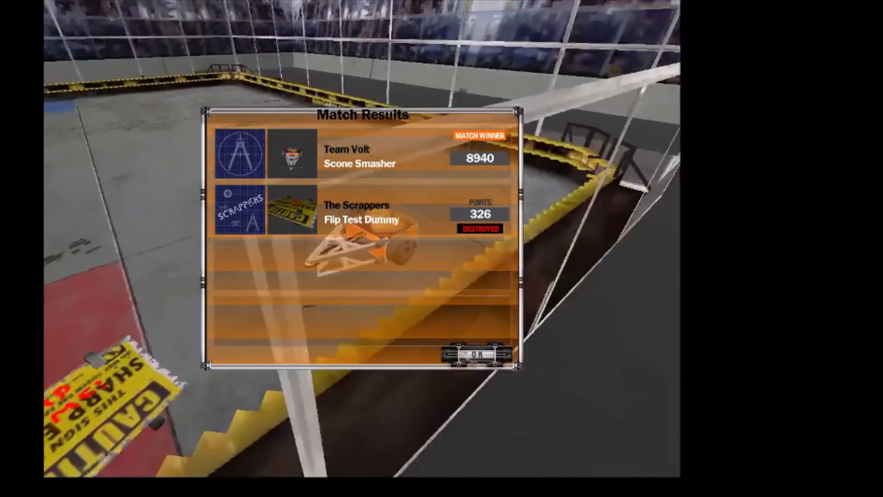
{"action": "left_click", "coordinate": [478, 356]}
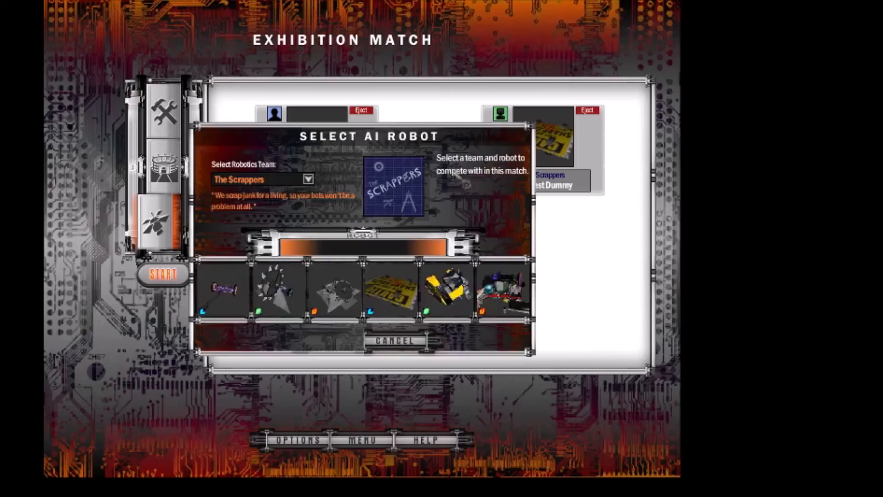
Step: Select 360 Arc Pounder as the AI opponent, start the match, then quit it
{"action": "left_click", "coordinate": [224, 295]}
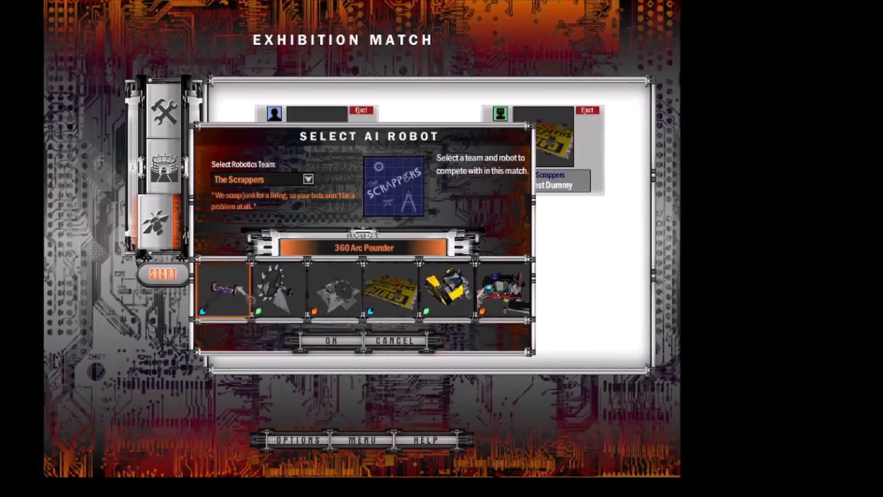
{"action": "left_click", "coordinate": [334, 341]}
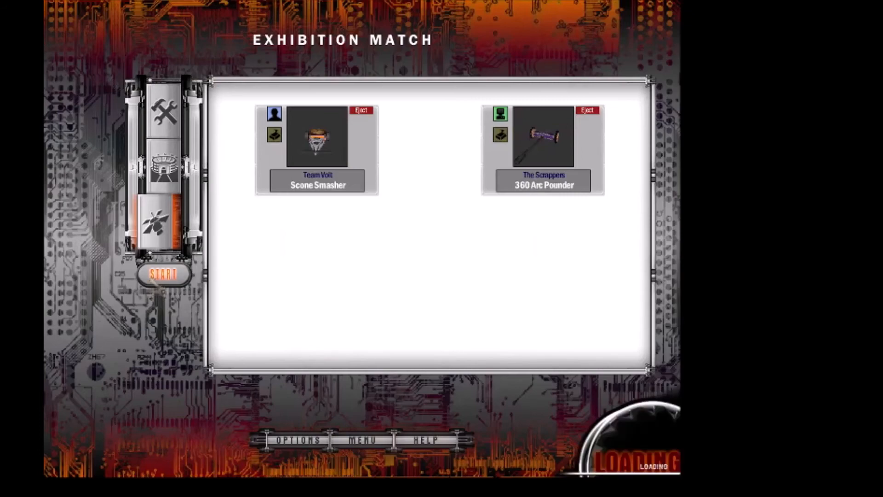
{"action": "left_click", "coordinate": [163, 274]}
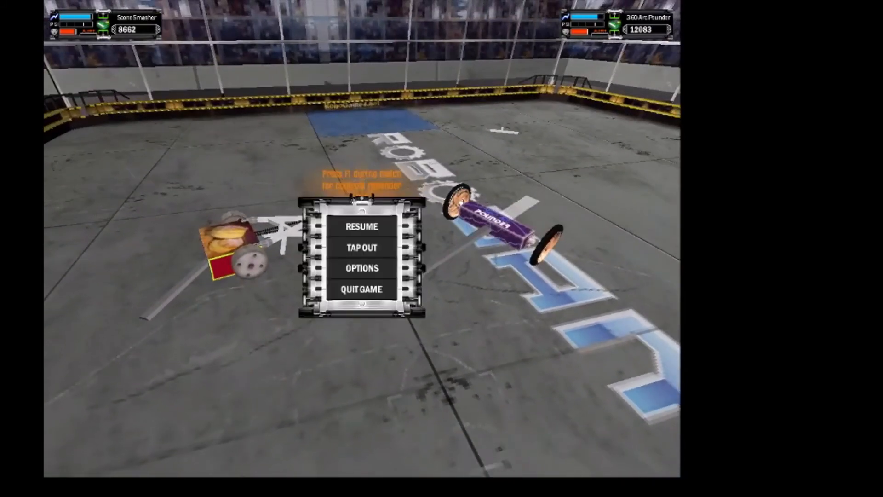
{"action": "left_click", "coordinate": [361, 289]}
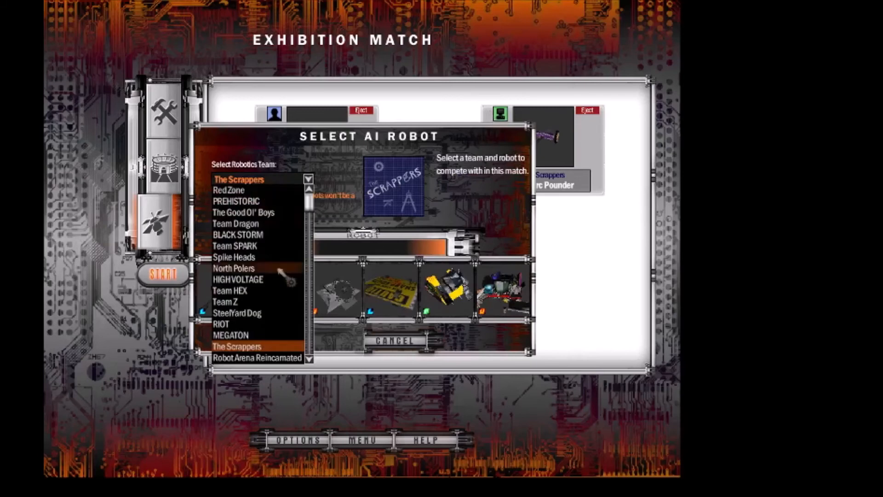
Step: Select BLACK STORM's BOT-205 as the AI opponent and start the match
{"action": "left_click", "coordinate": [238, 313]}
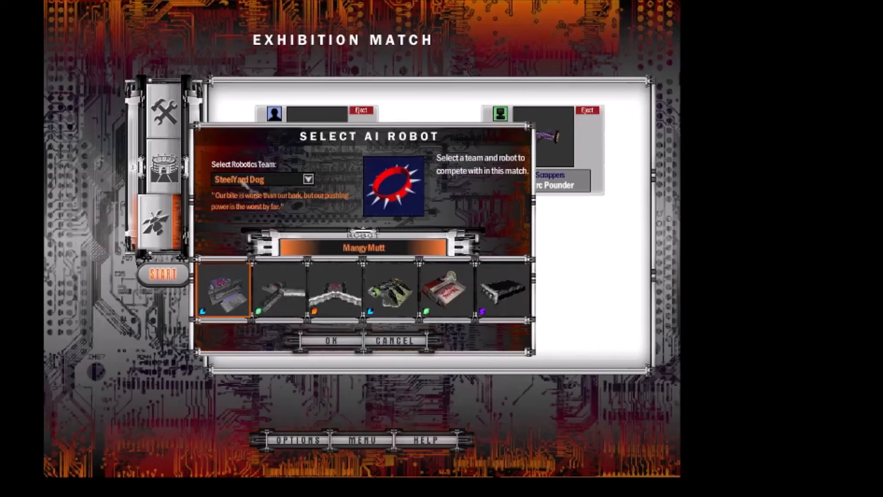
{"action": "left_click", "coordinate": [306, 179]}
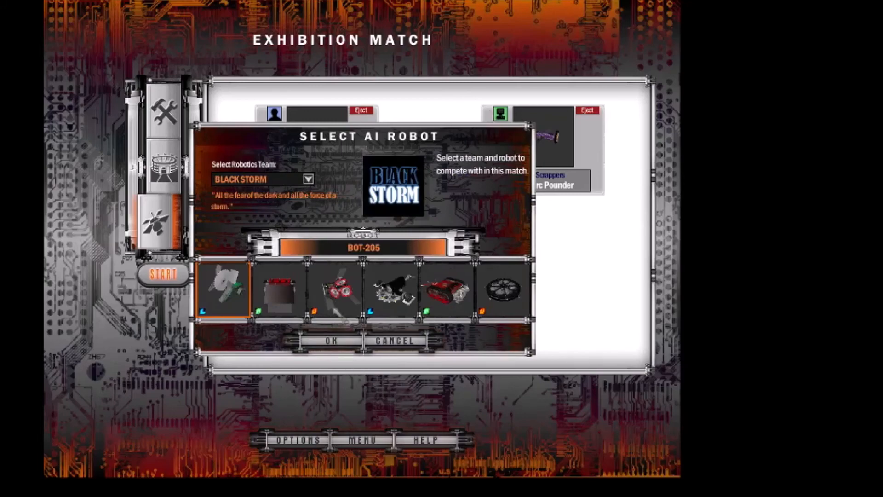
{"action": "left_click", "coordinate": [334, 340]}
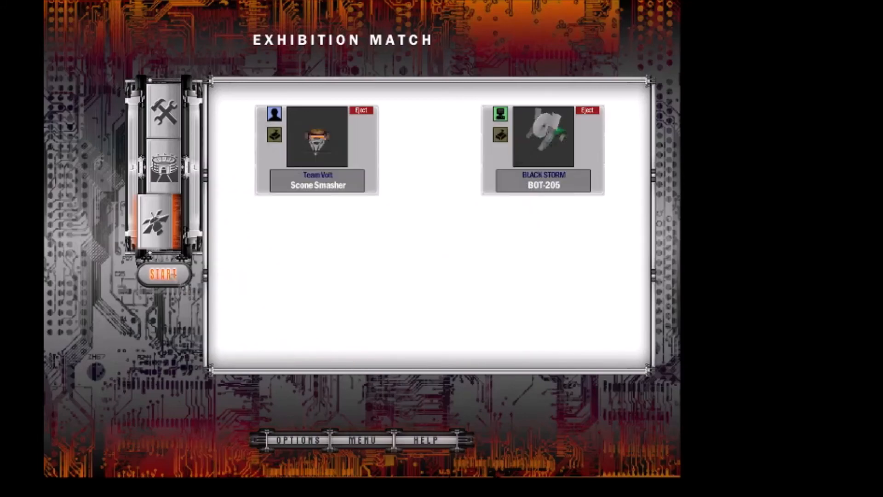
{"action": "left_click", "coordinate": [160, 275]}
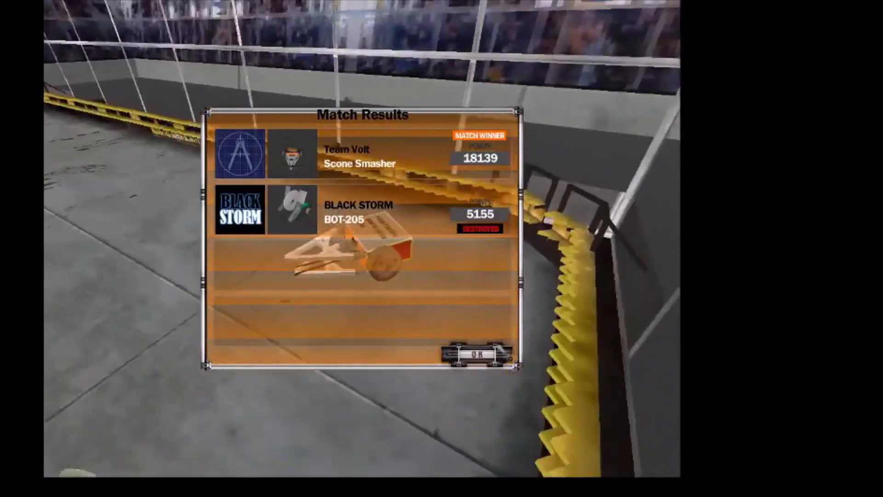
Step: Dismiss the match results to return to the Scone Smasher vs BOT-205 exhibition setup
{"action": "left_click", "coordinate": [477, 355]}
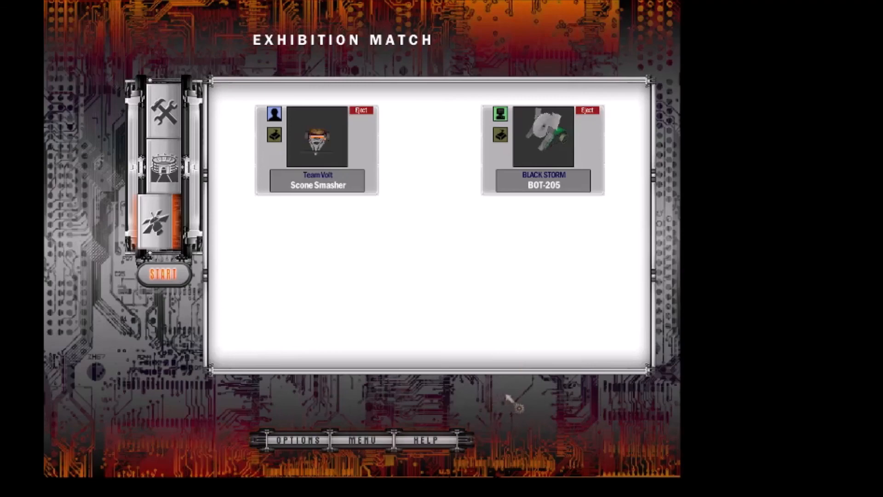
{"action": "mouse_move", "coordinate": [458, 353]}
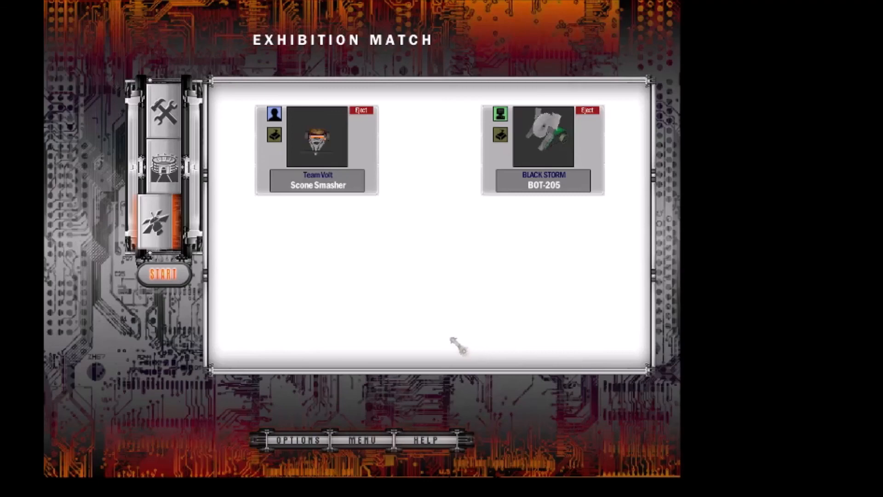
{"action": "mouse_move", "coordinate": [335, 339]}
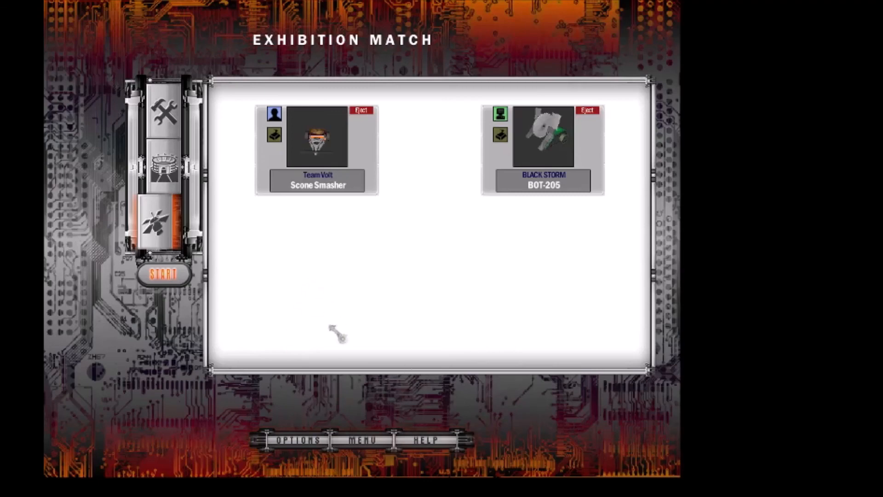
{"action": "mouse_move", "coordinate": [373, 414]}
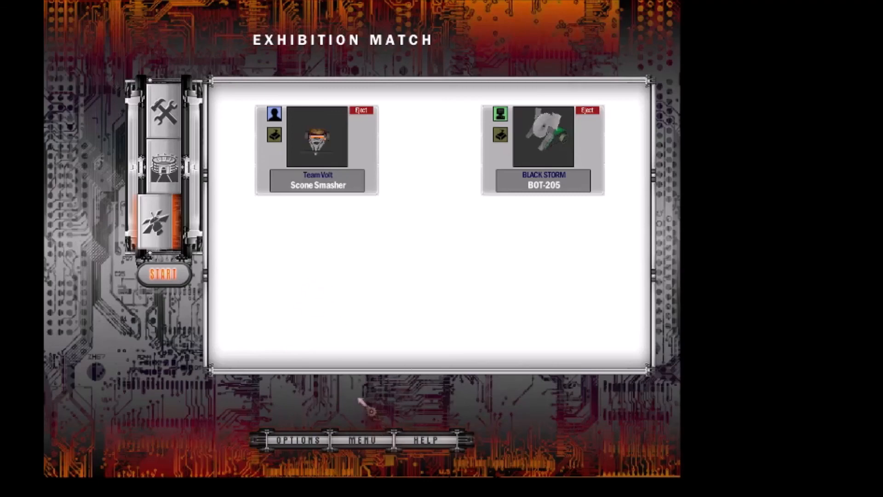
{"action": "mouse_move", "coordinate": [353, 407]}
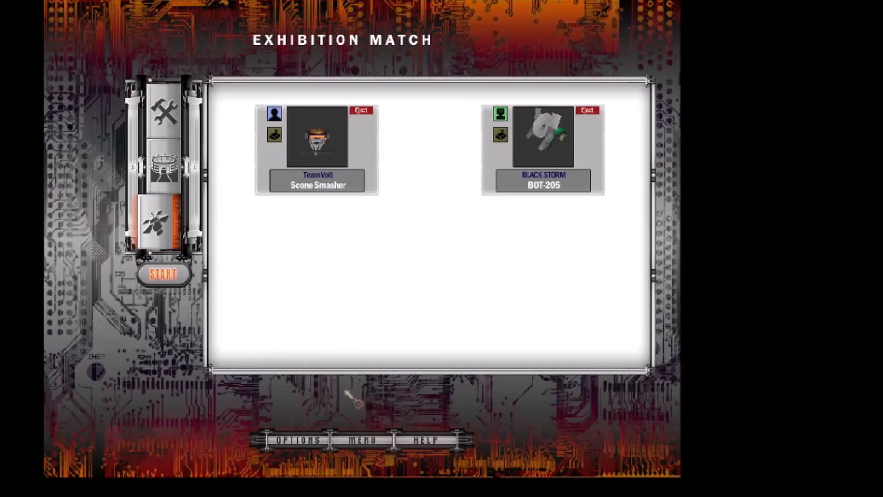